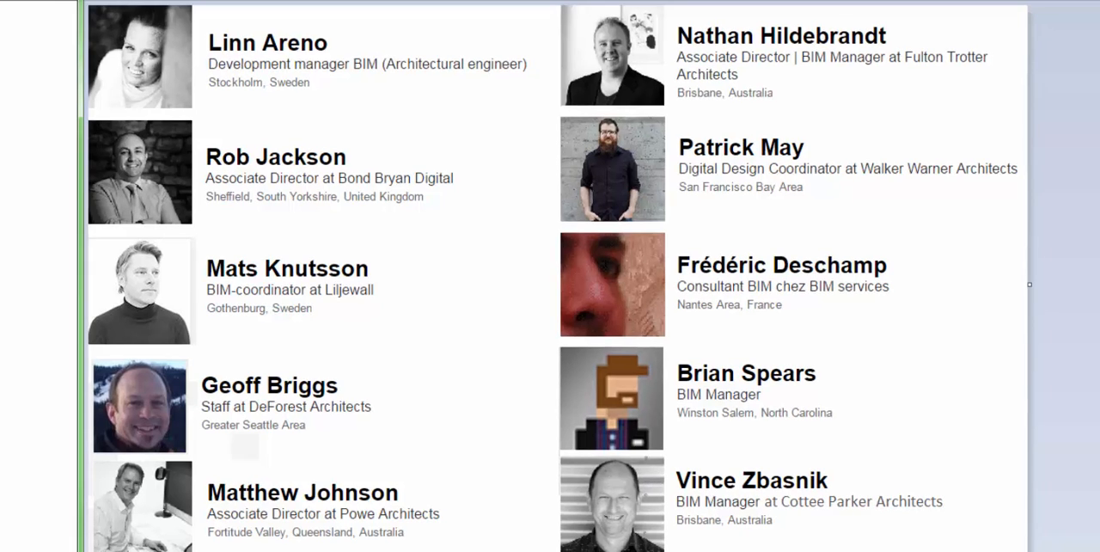
mouse_move(479, 411)
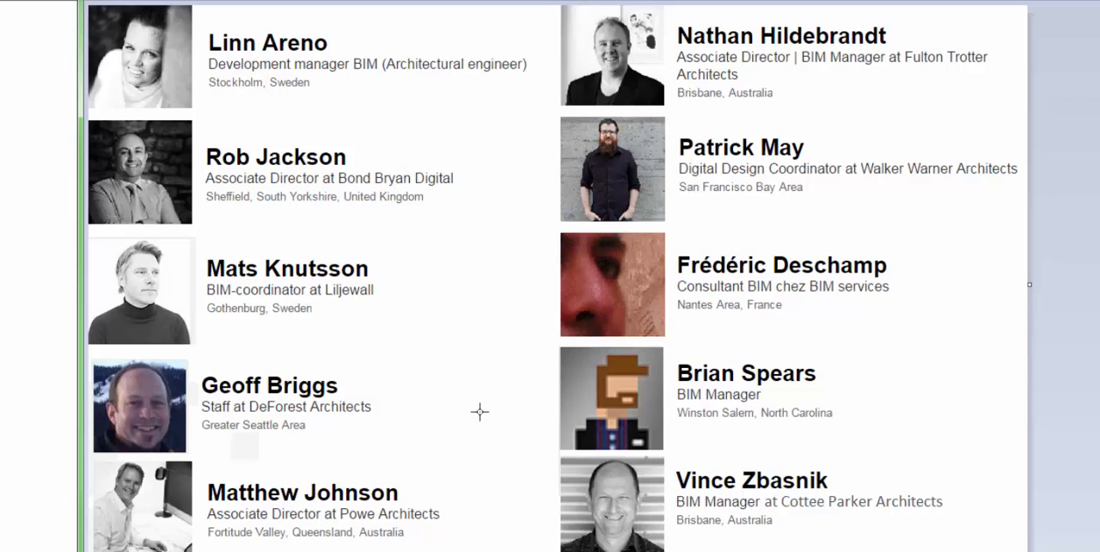
mouse_move(479, 413)
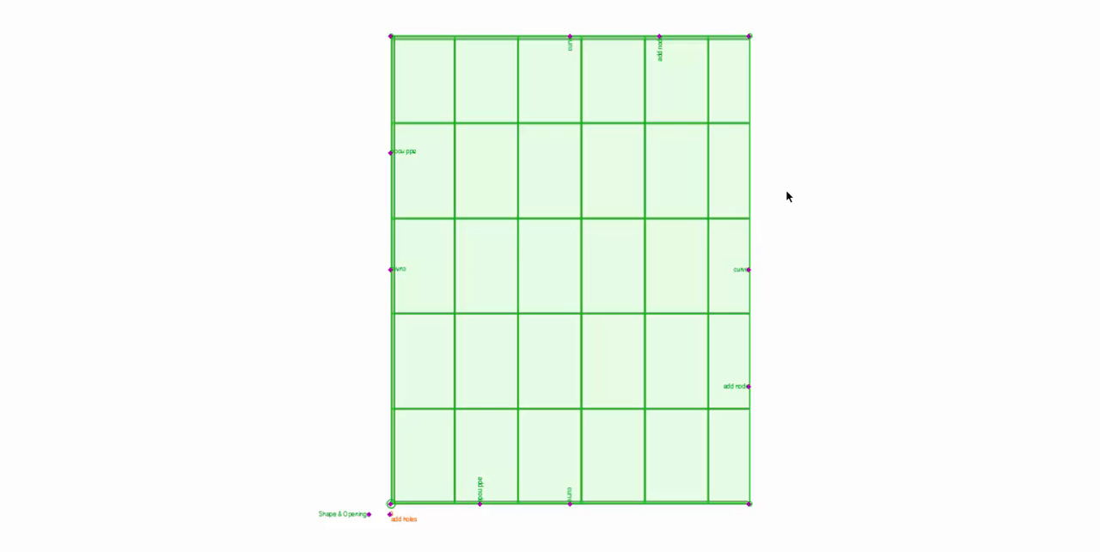
mouse_move(818, 189)
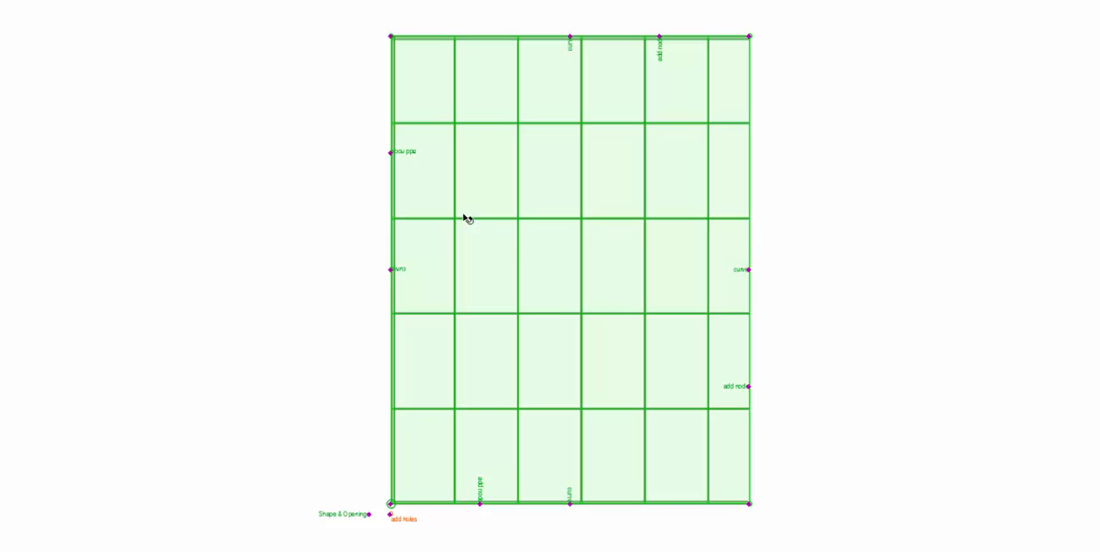
mouse_move(309, 347)
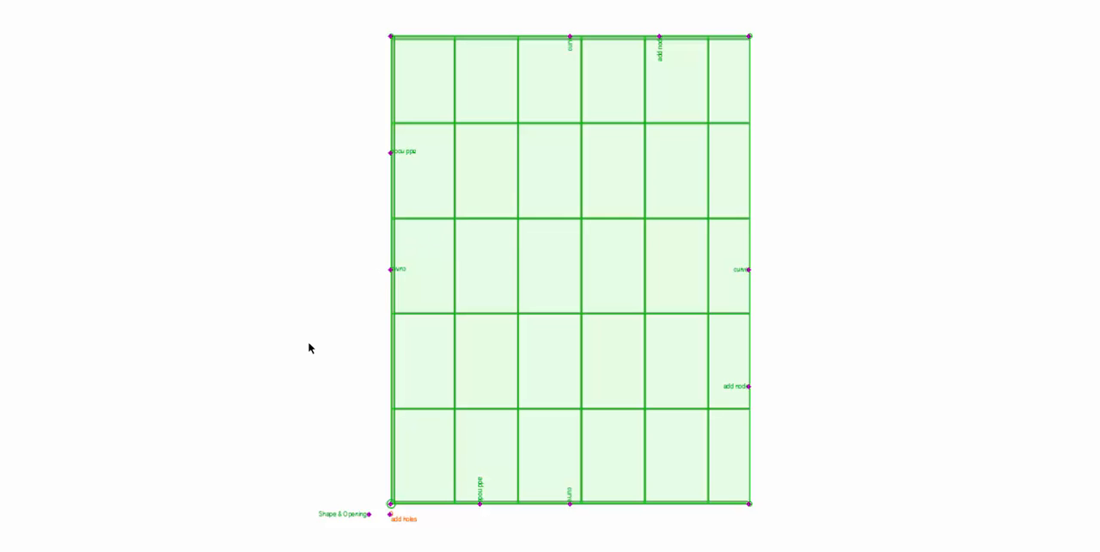
mouse_move(282, 343)
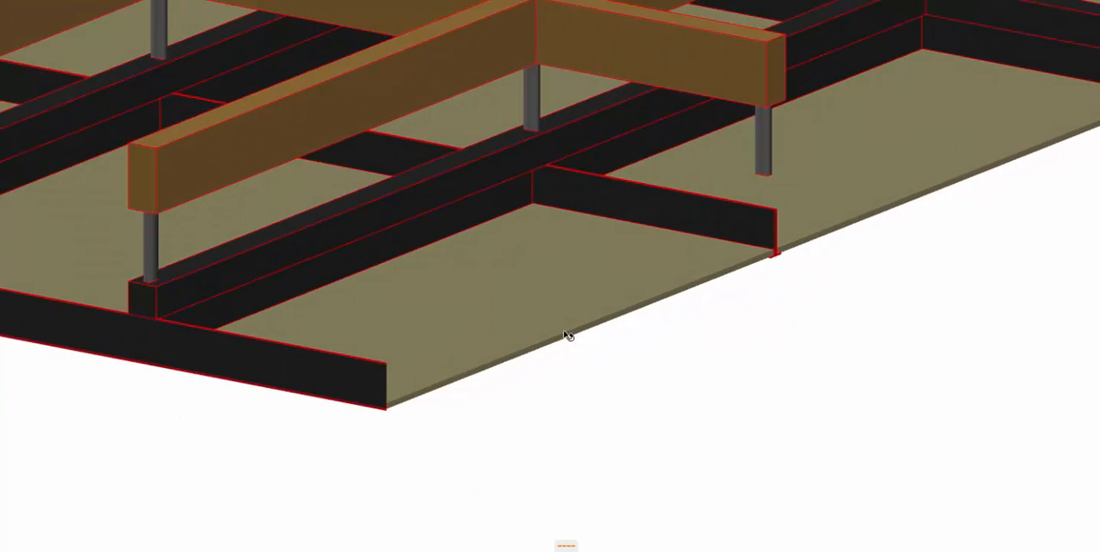
mouse_move(732, 322)
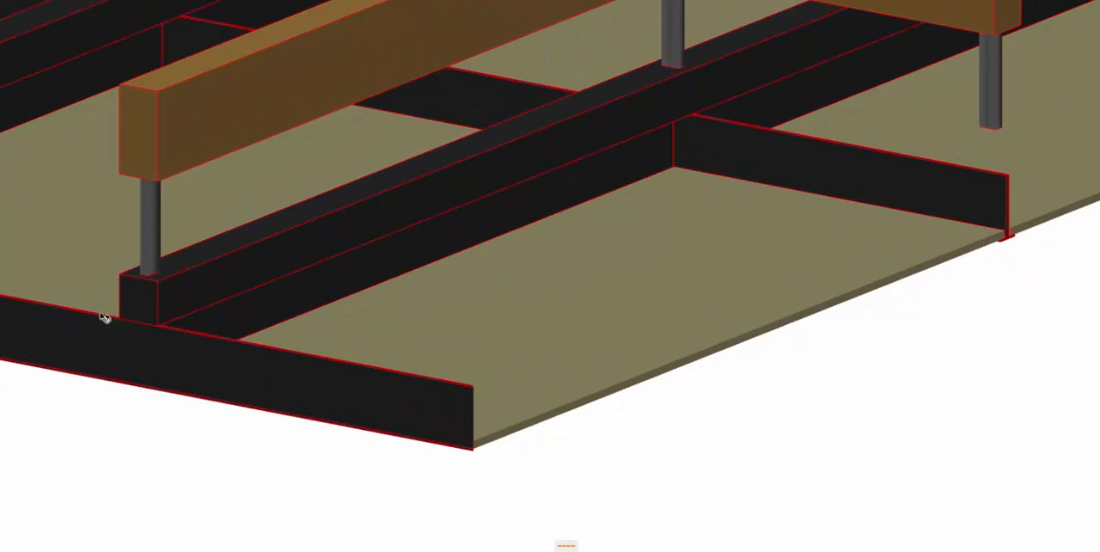
mouse_move(151, 227)
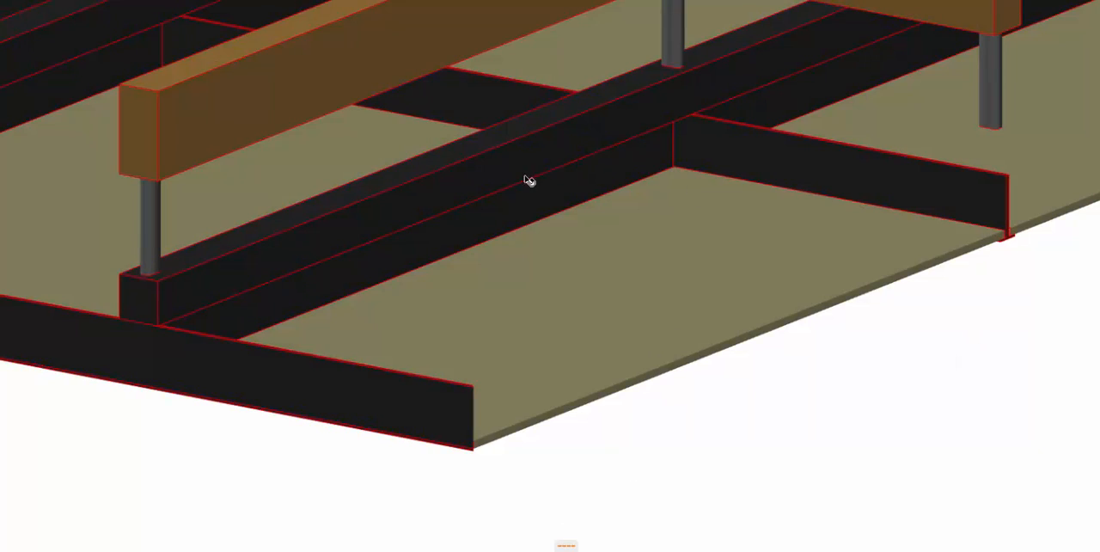
mouse_move(91, 192)
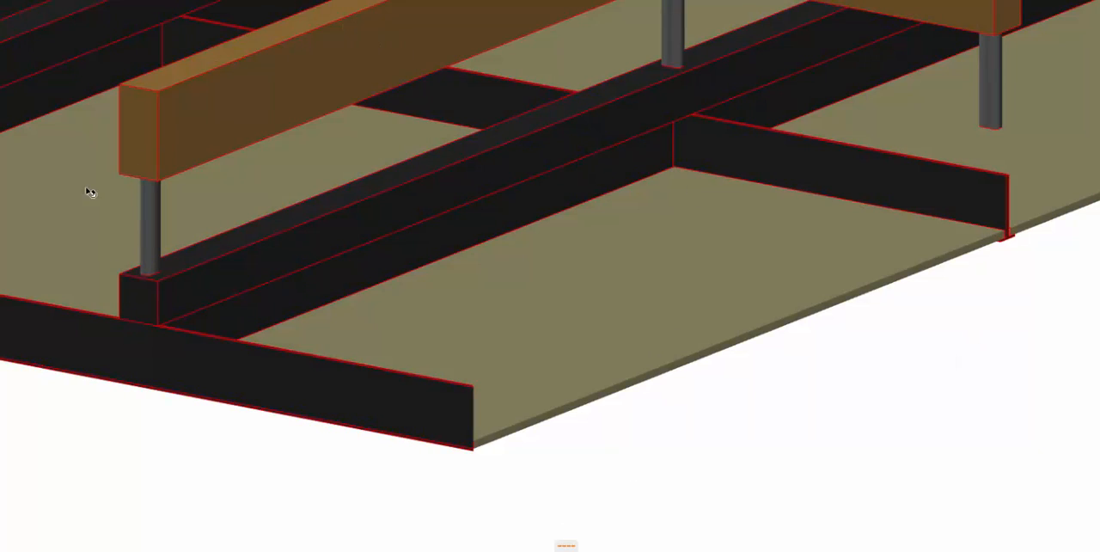
mouse_move(612, 289)
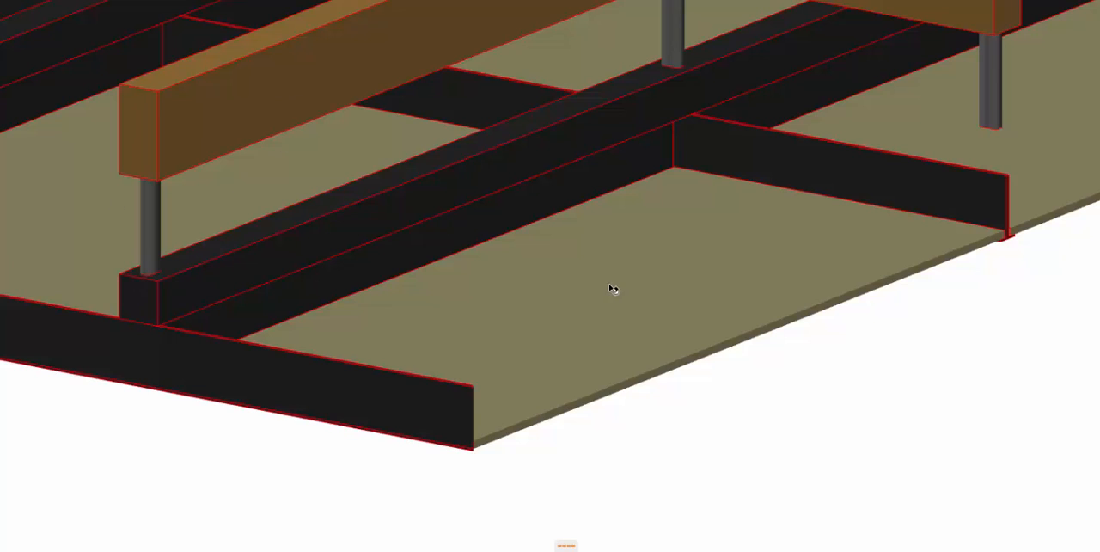
mouse_move(475, 275)
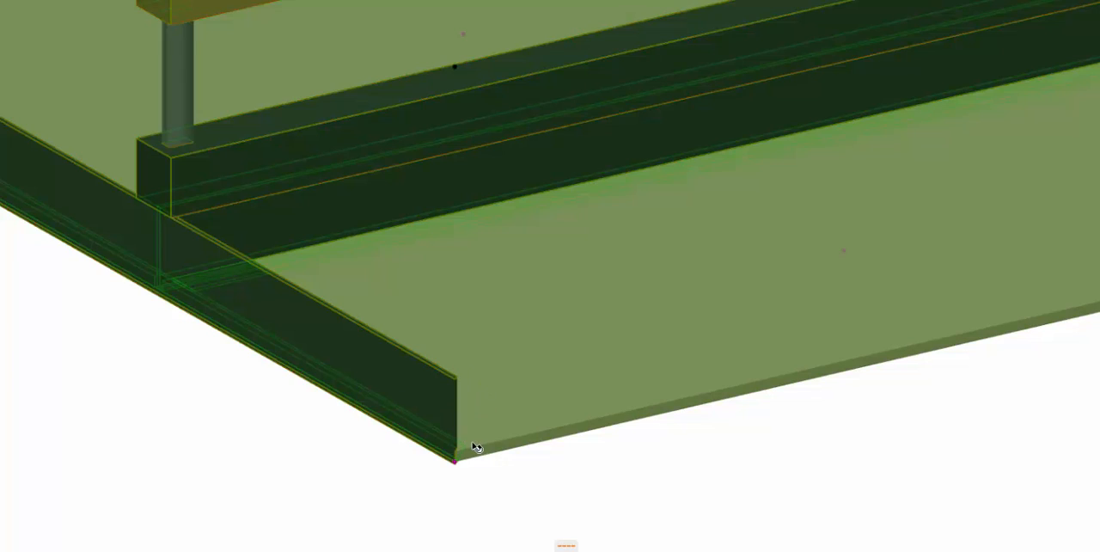
mouse_move(337, 514)
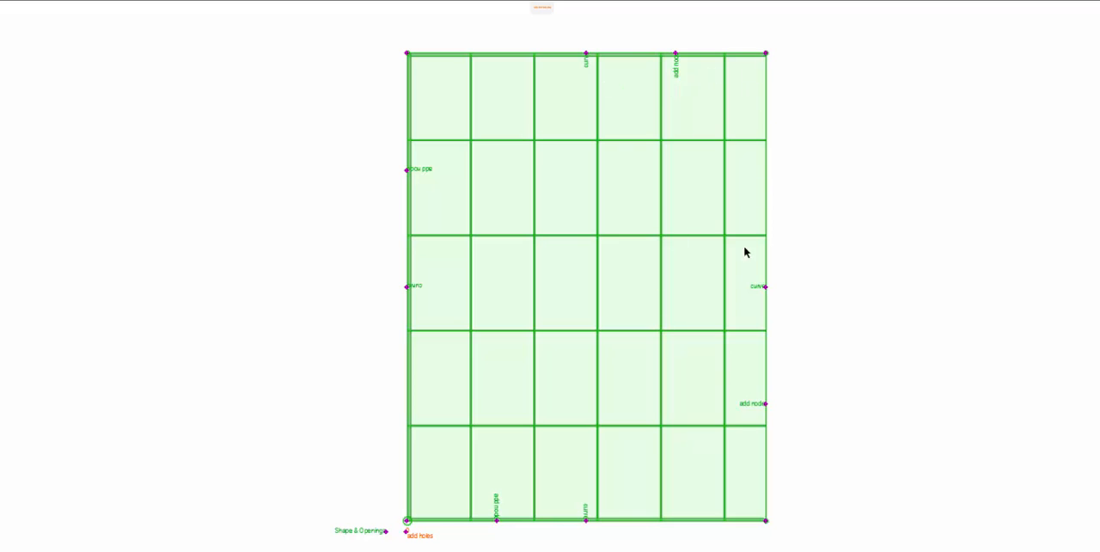
mouse_move(770, 55)
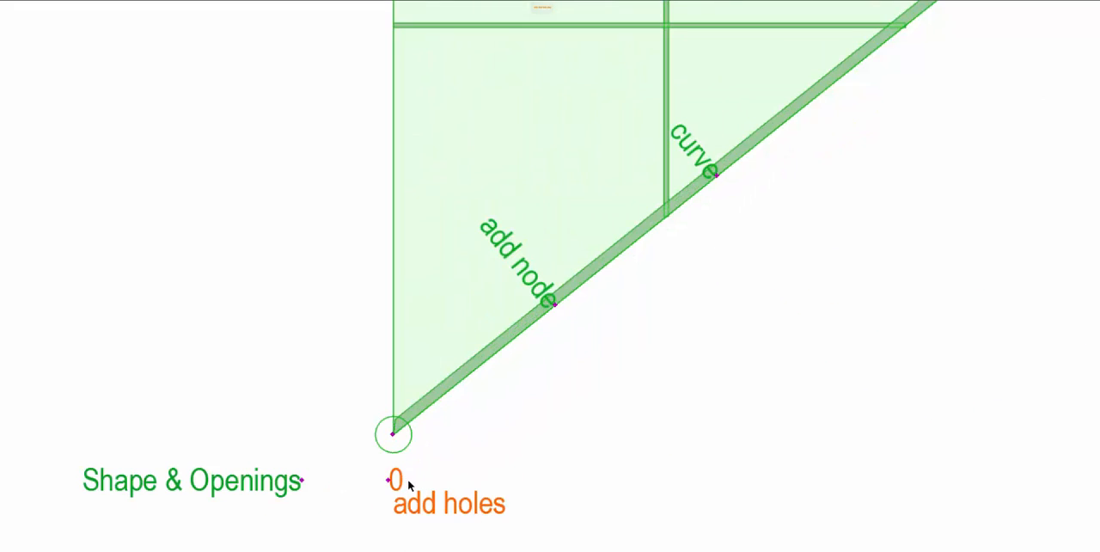
Drag the holes hotspot to raise the ceiling's Number of Holes above zero.
click(389, 433)
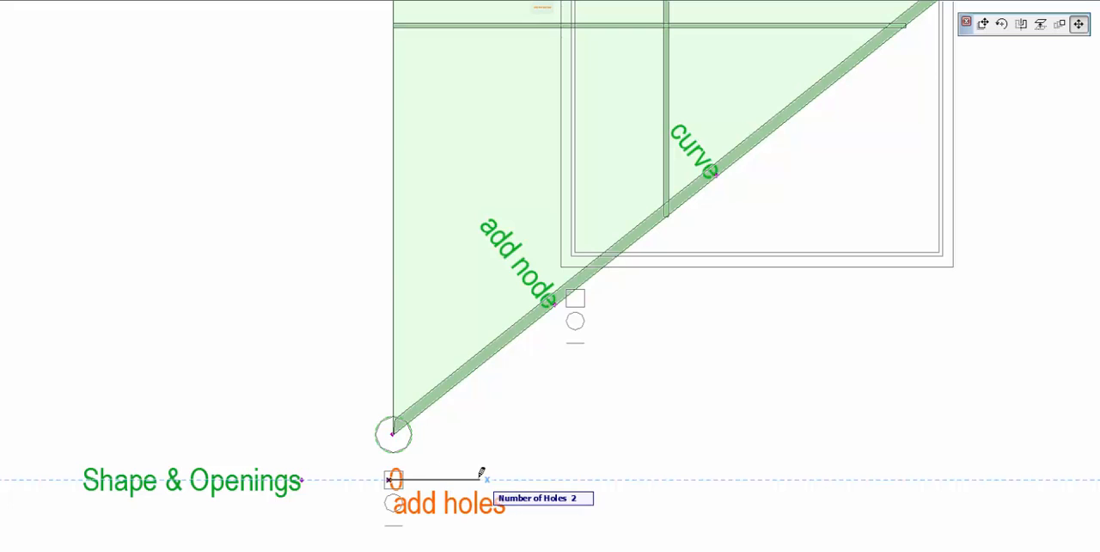
drag(484, 478, 743, 478)
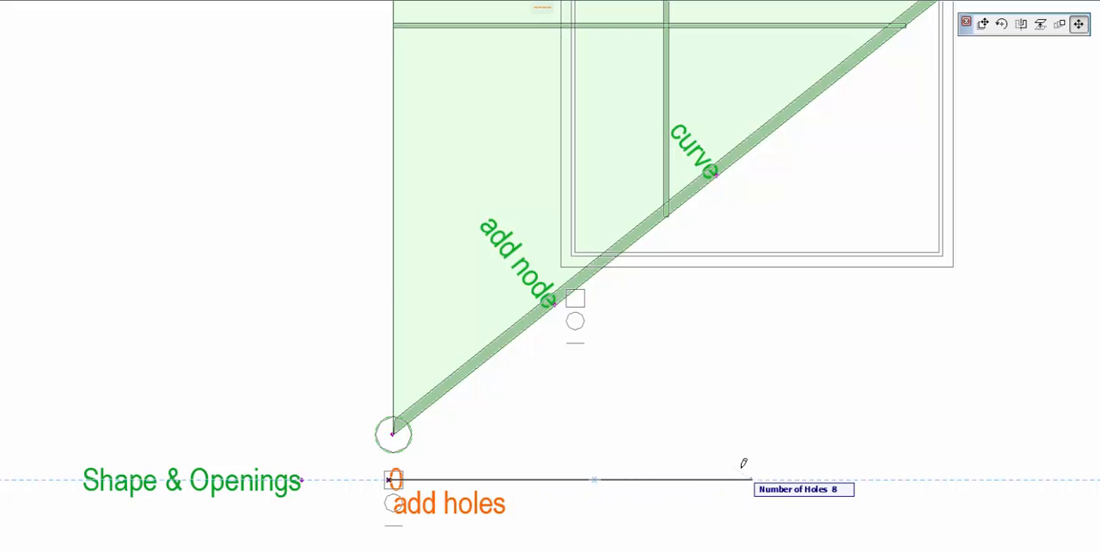
drag(743, 478, 526, 478)
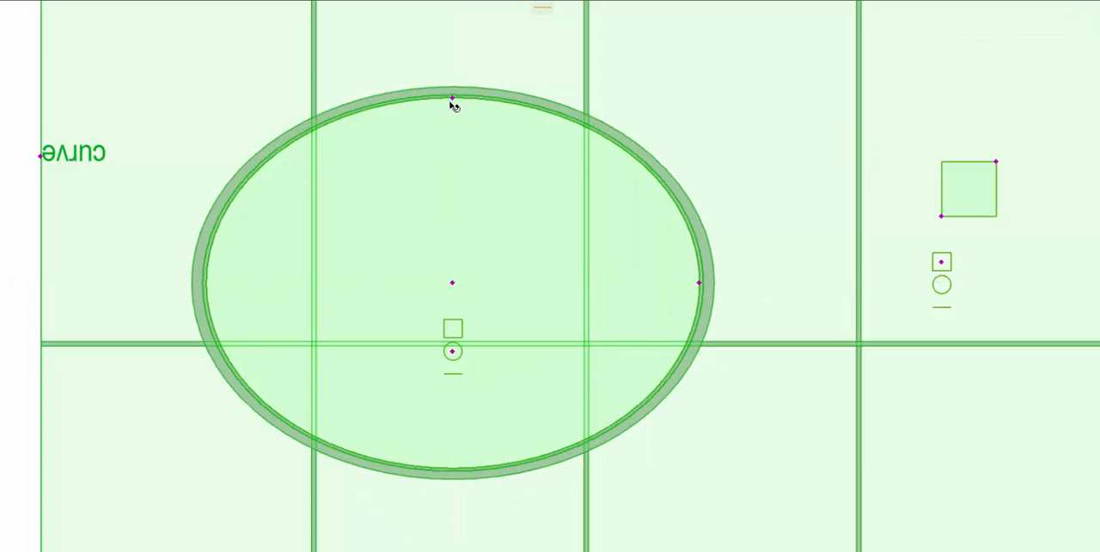
Shrink the elliptical hole by dragging its outline hotspot in the Floor Plan.
drag(454, 96, 453, 148)
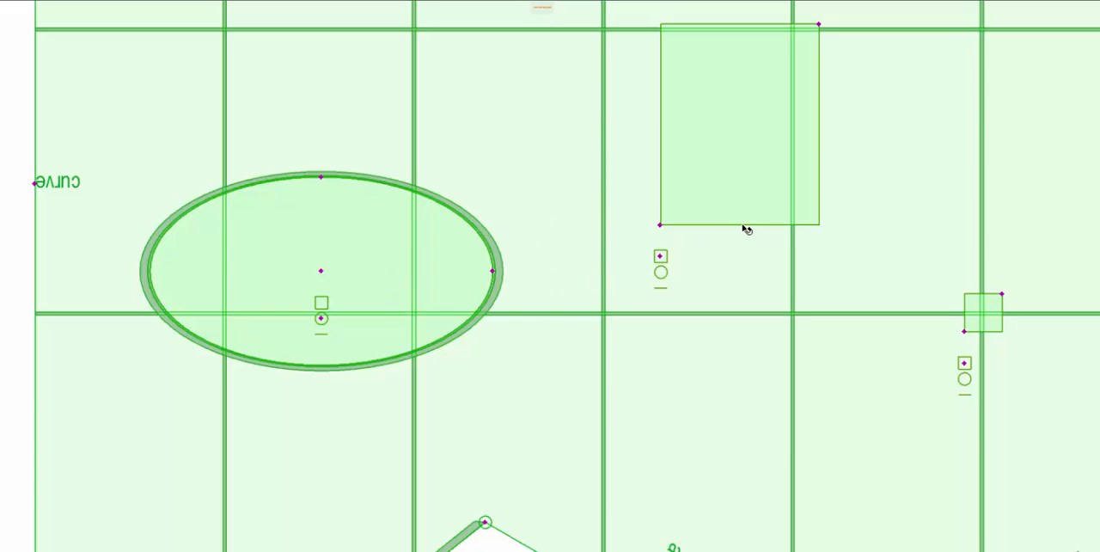
mouse_move(821, 201)
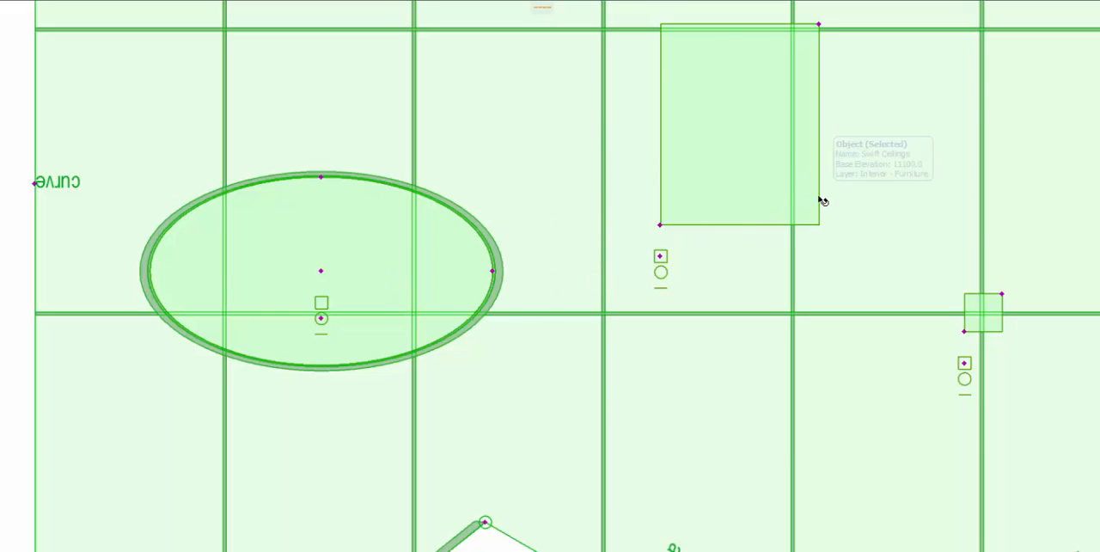
mouse_move(698, 261)
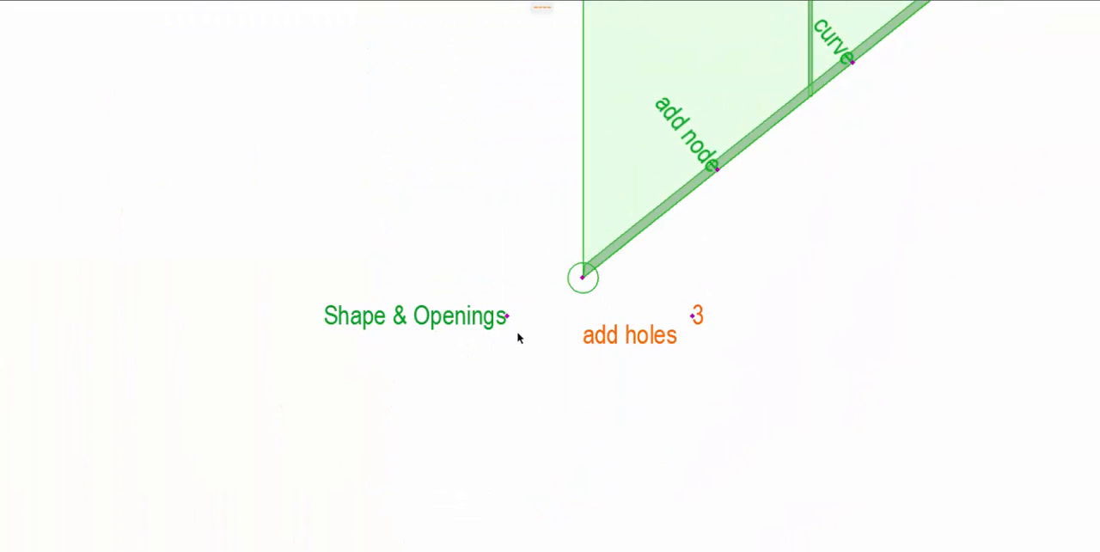
Switch to joint hotspots and shift a Vertical Joints bottom X hotspot along the edge.
click(584, 275)
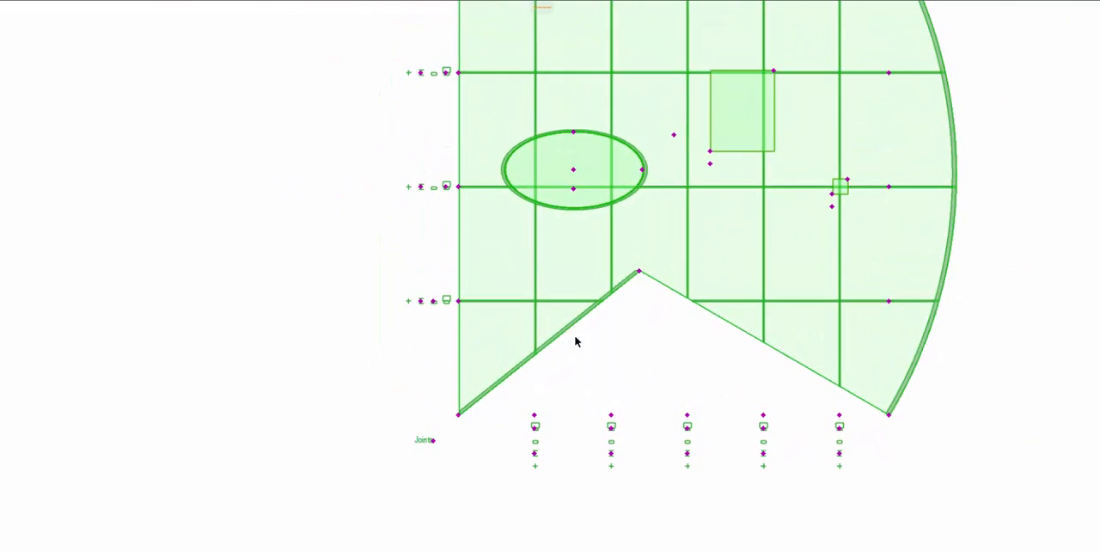
scroll(down, 3)
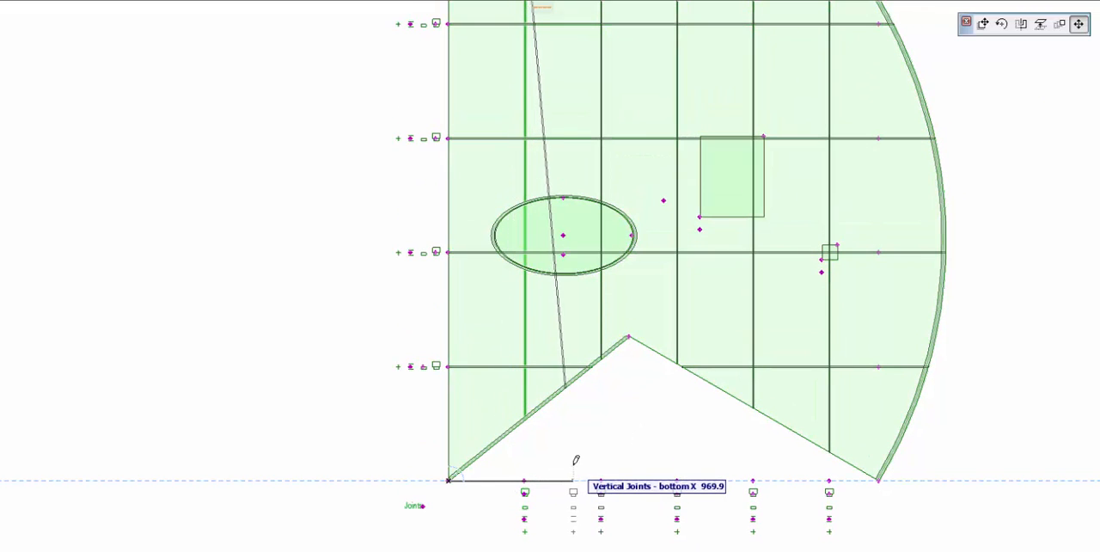
drag(570, 468, 522, 479)
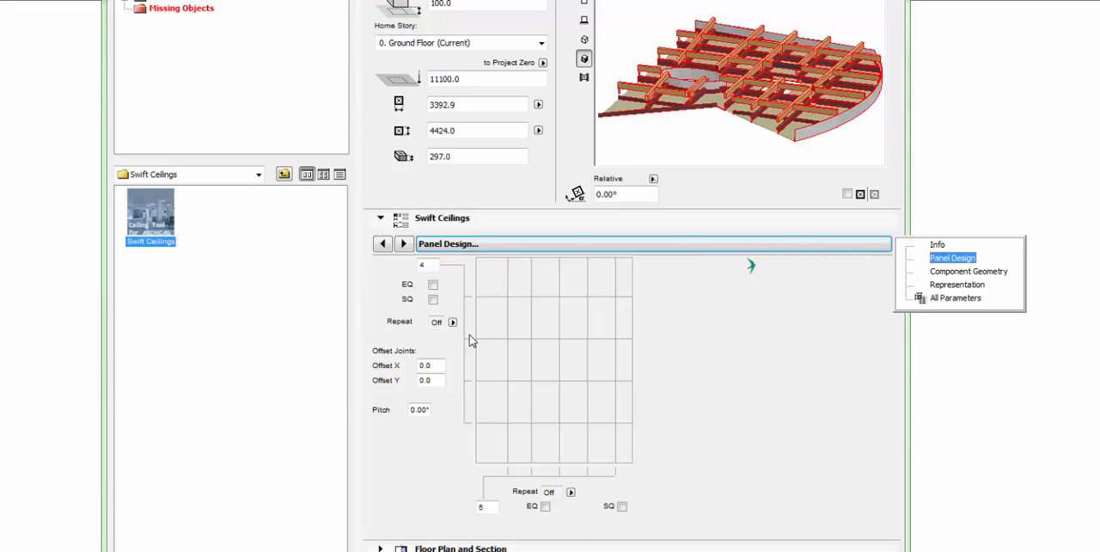
mouse_move(378, 296)
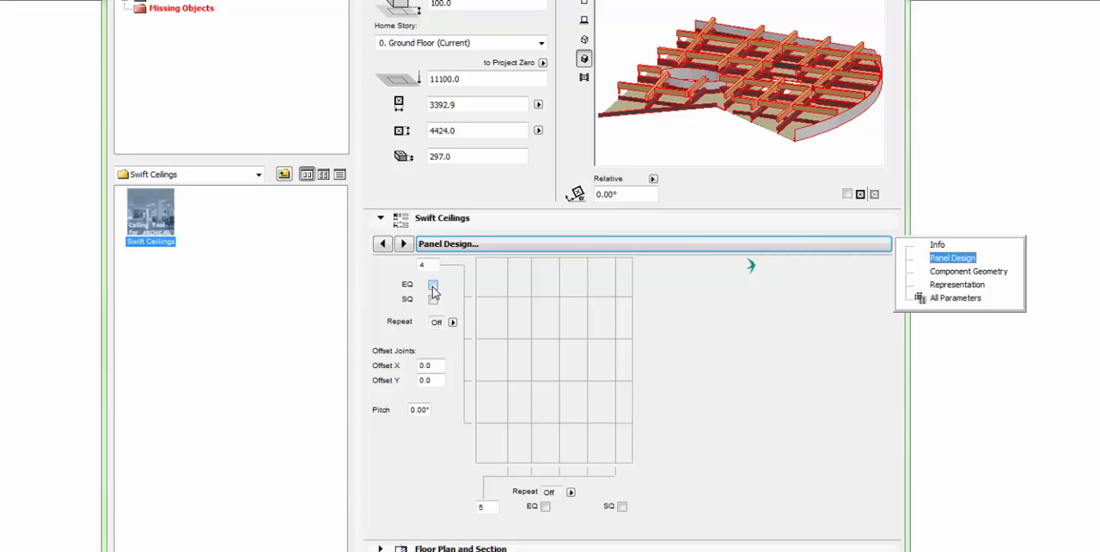
Make the vertical panel joints equally spaced across the columns.
click(433, 286)
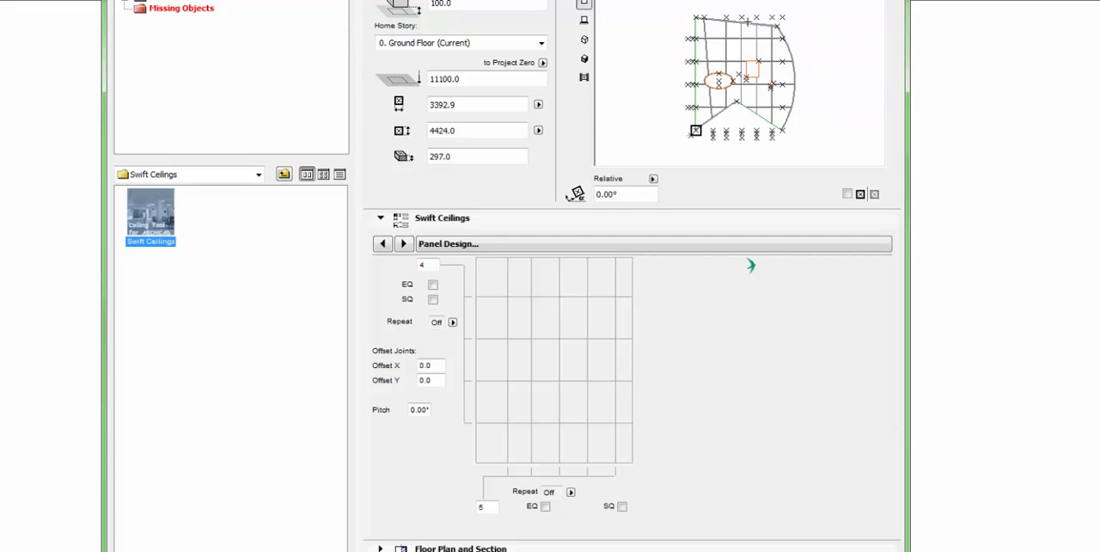
click(433, 285)
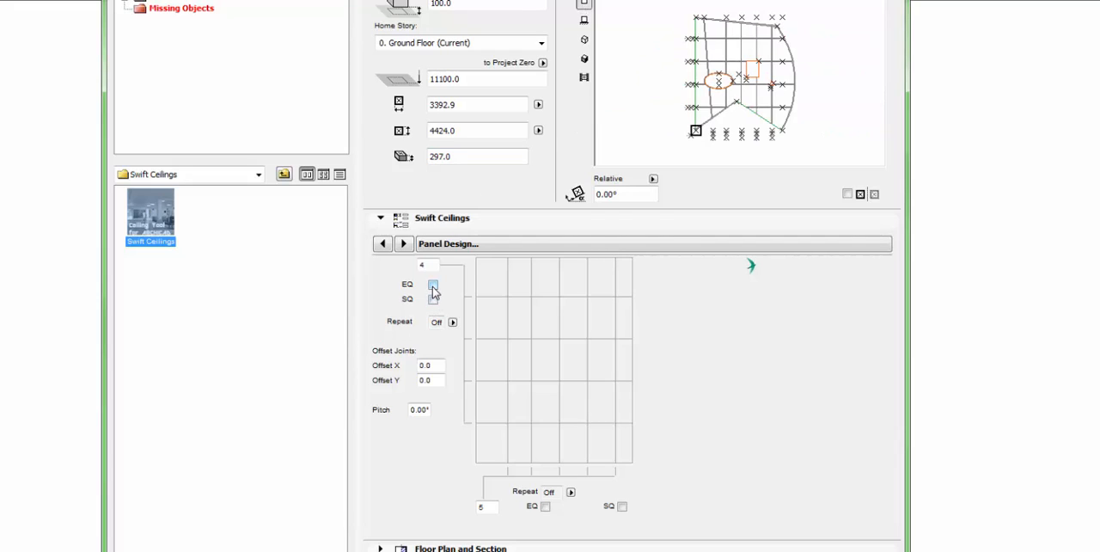
click(433, 283)
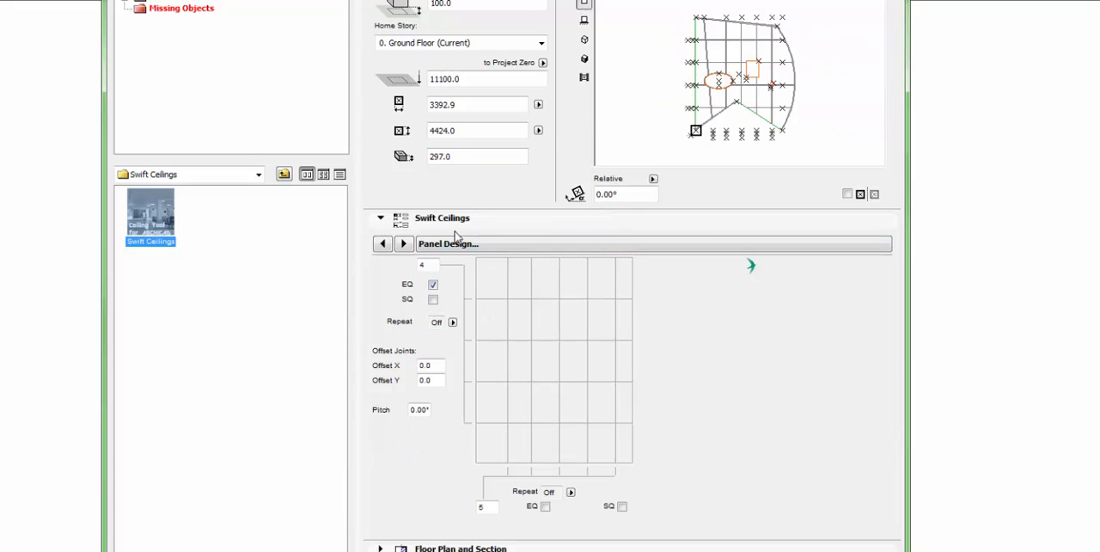
click(545, 506)
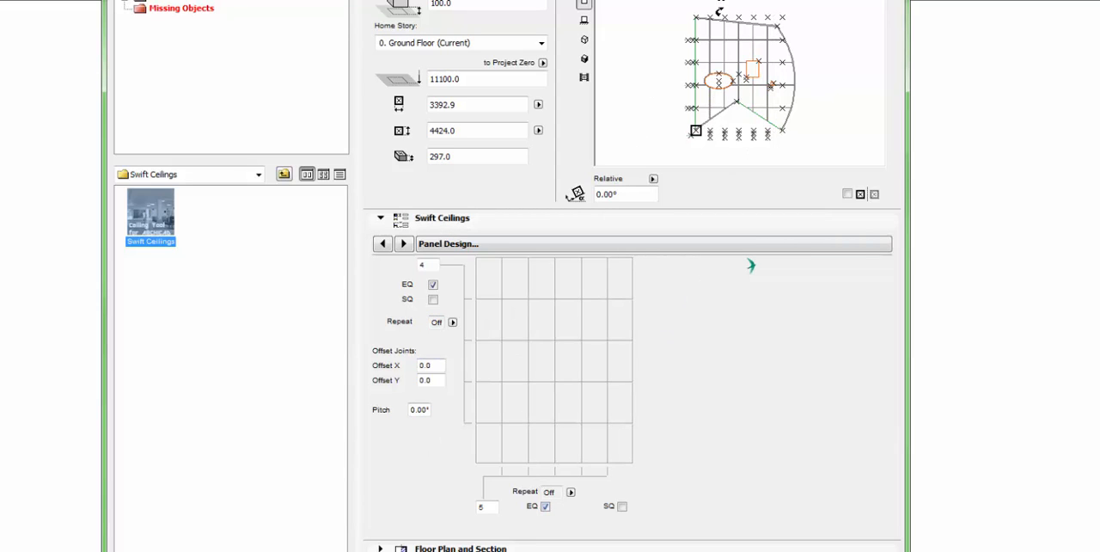
Enter row sizes 600, 600, 400 repeating 3 times and check Offset Y and Pitch.
click(452, 322)
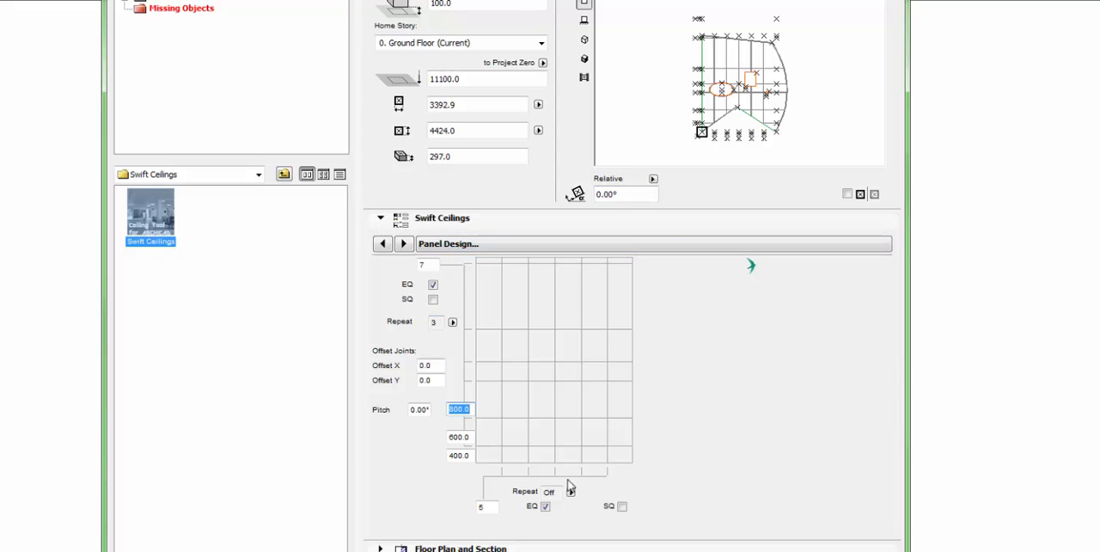
click(570, 491)
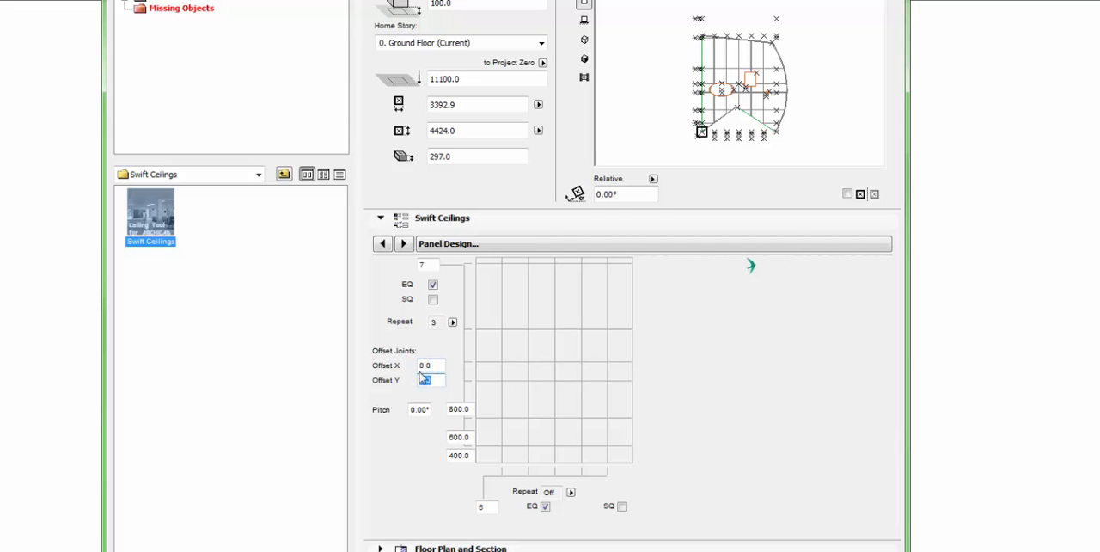
click(429, 364)
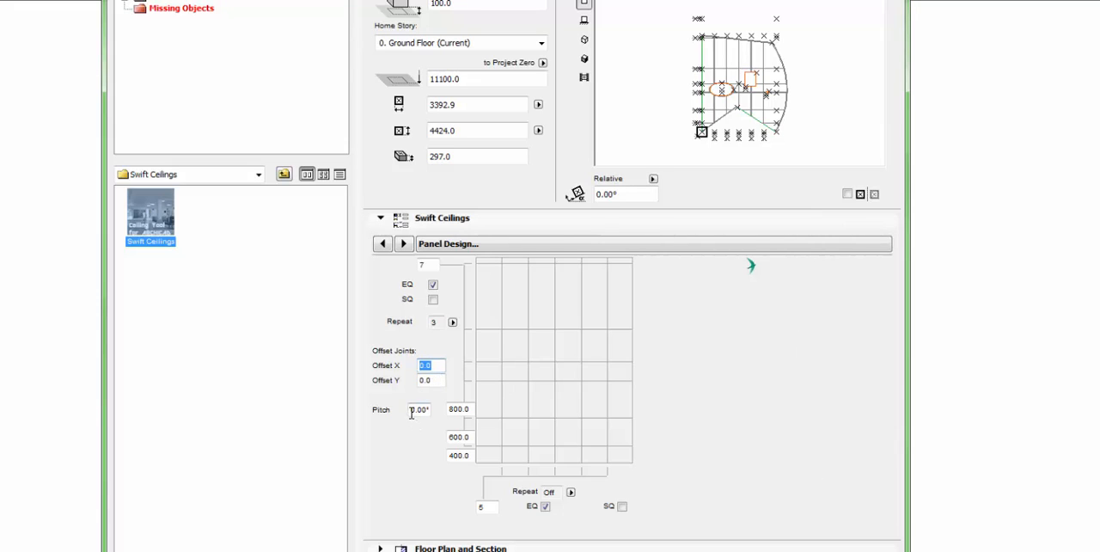
click(419, 409)
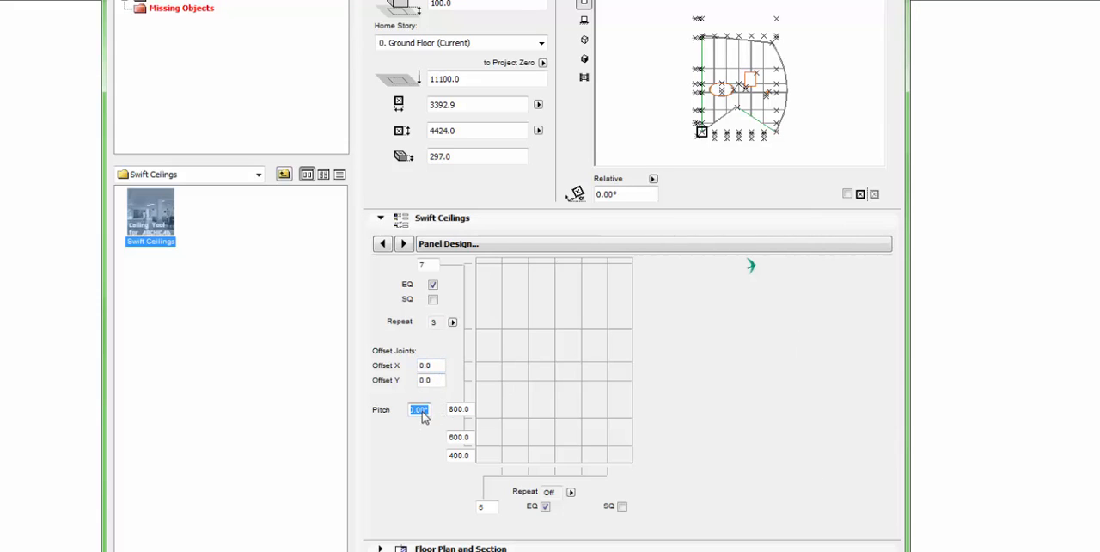
mouse_move(453, 311)
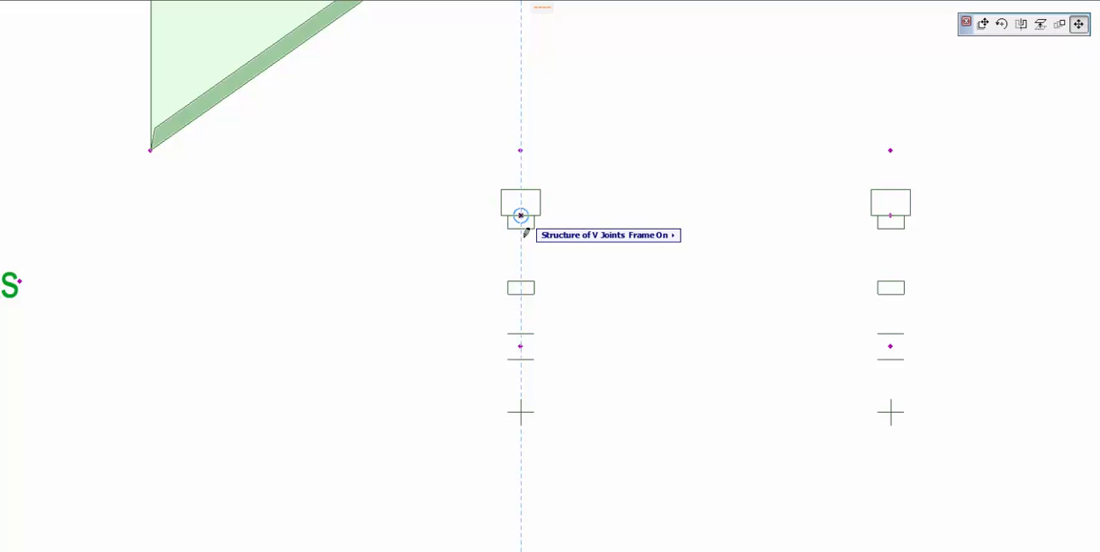
Turn on the 'Structure of Y Joints Frame' hotspot beside the ceiling panel.
drag(520, 215, 519, 284)
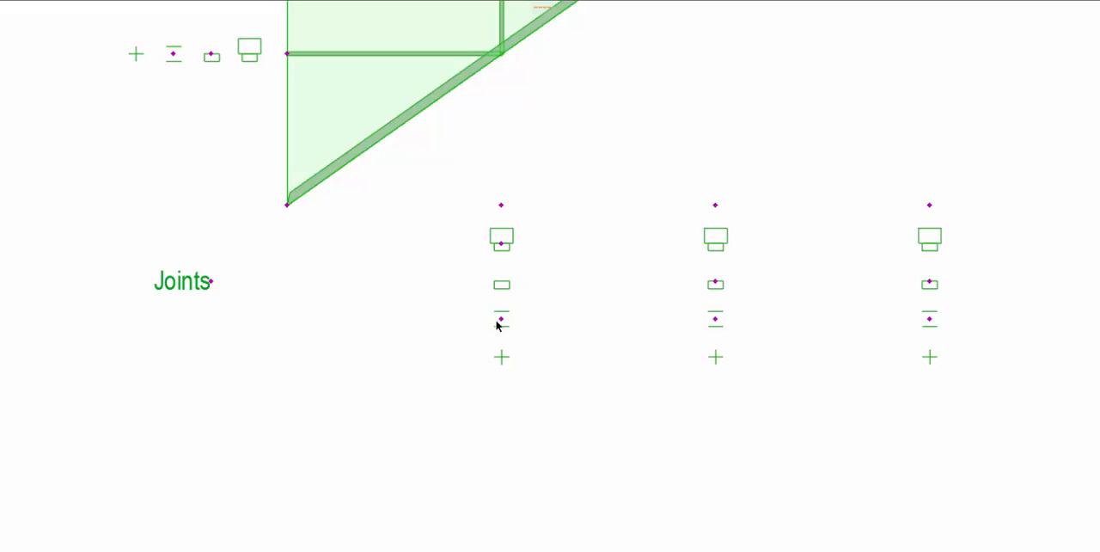
Toggle a joint component hotspot on the first joint line.
click(502, 320)
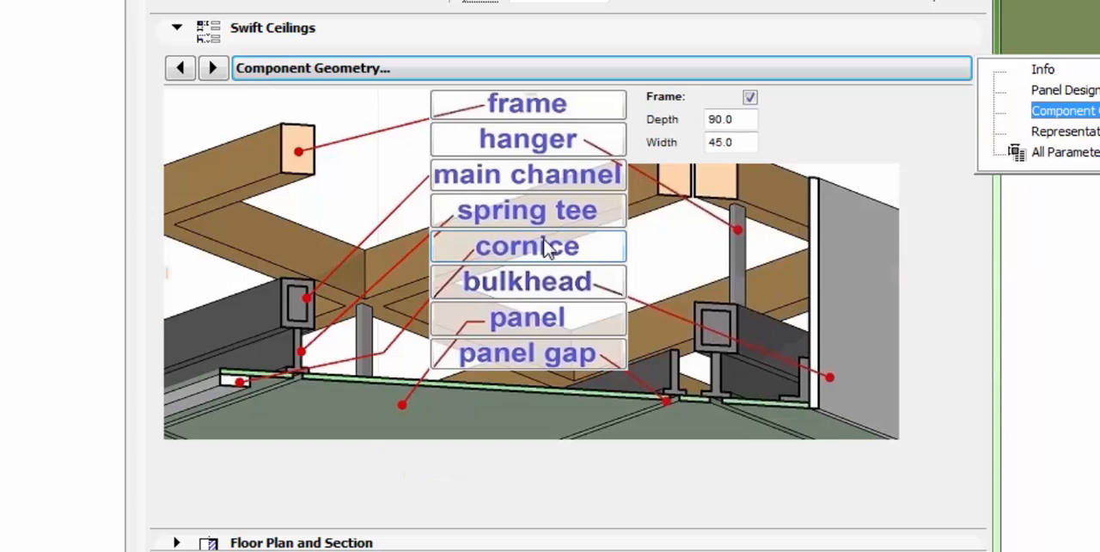
Review hanger and spring tee dimensions, then give the spring tees Z Offset 8.
click(526, 137)
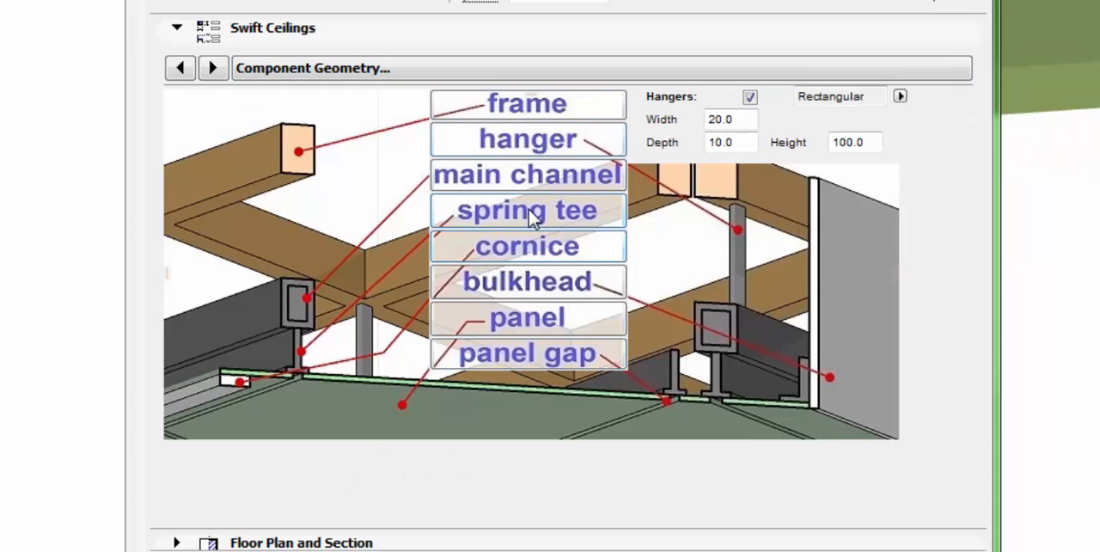
click(526, 210)
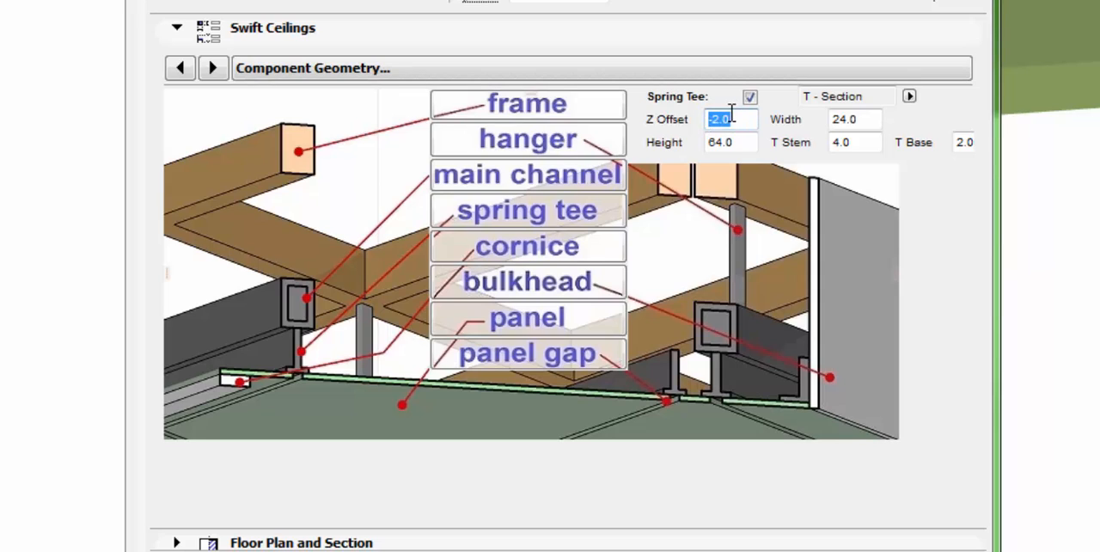
text(8)
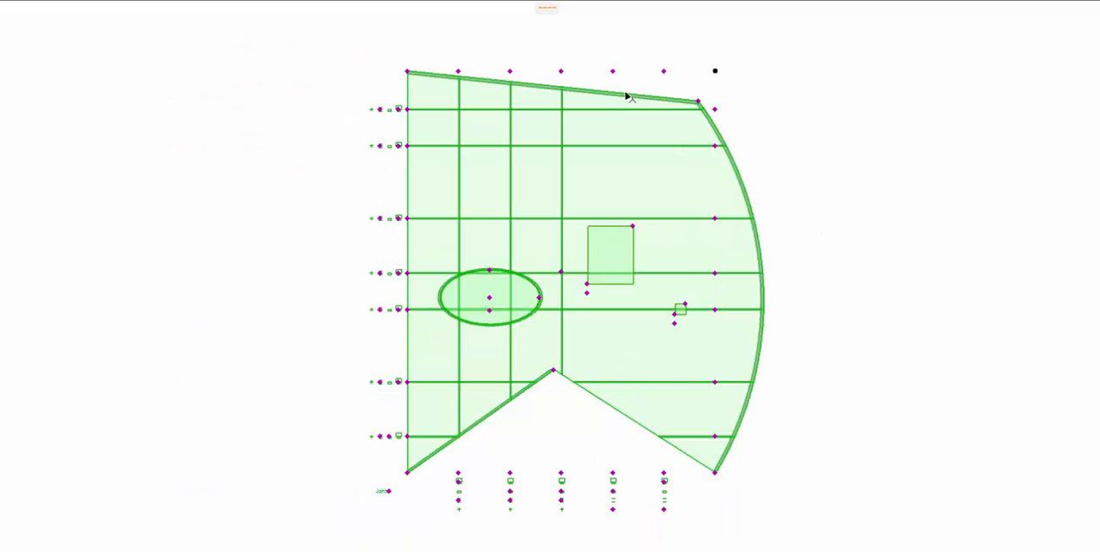
mouse_move(423, 501)
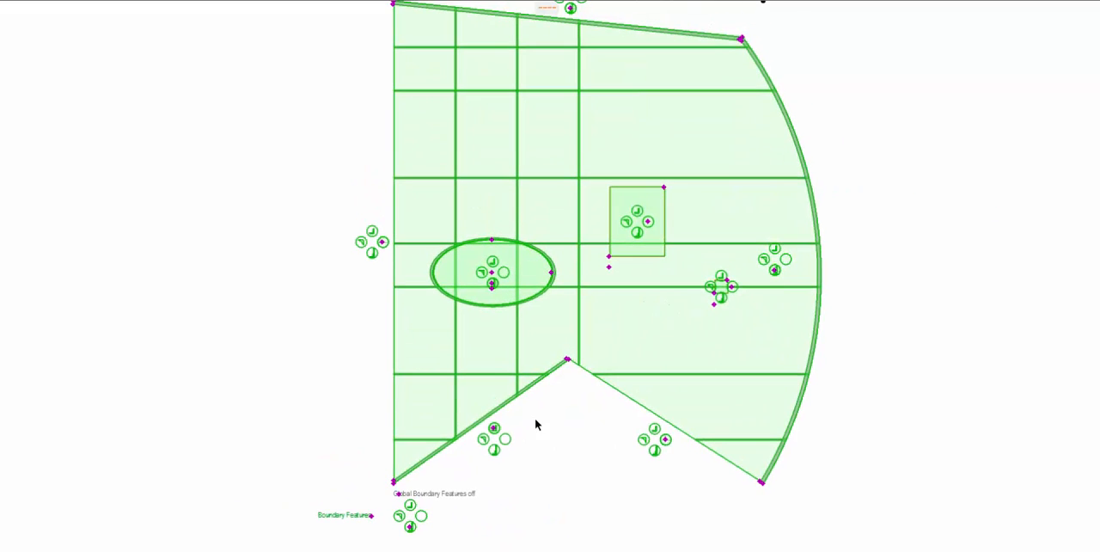
mouse_move(474, 478)
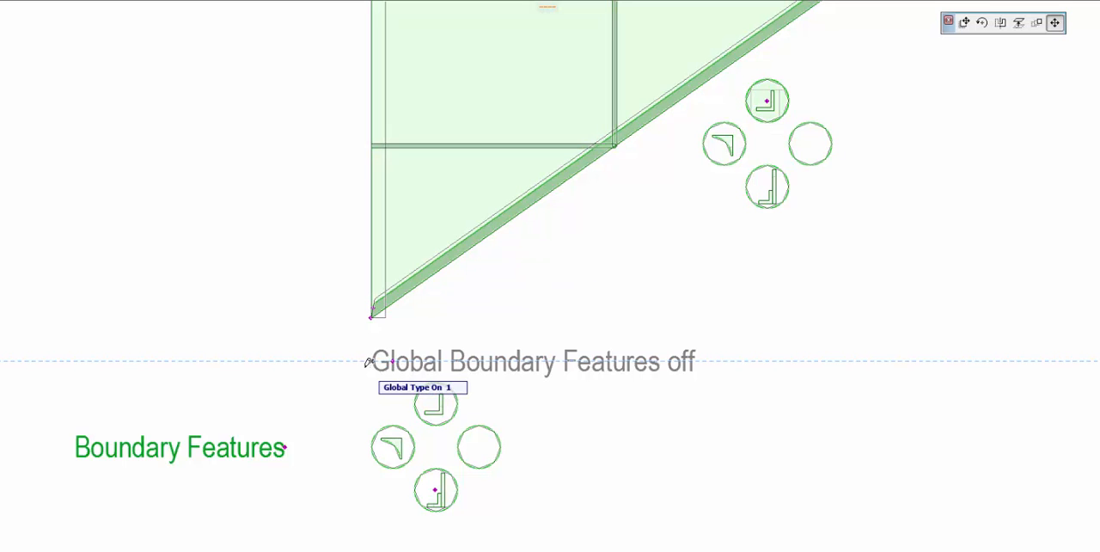
Switch on Global Boundary Features so all ceiling edges get a border.
click(437, 490)
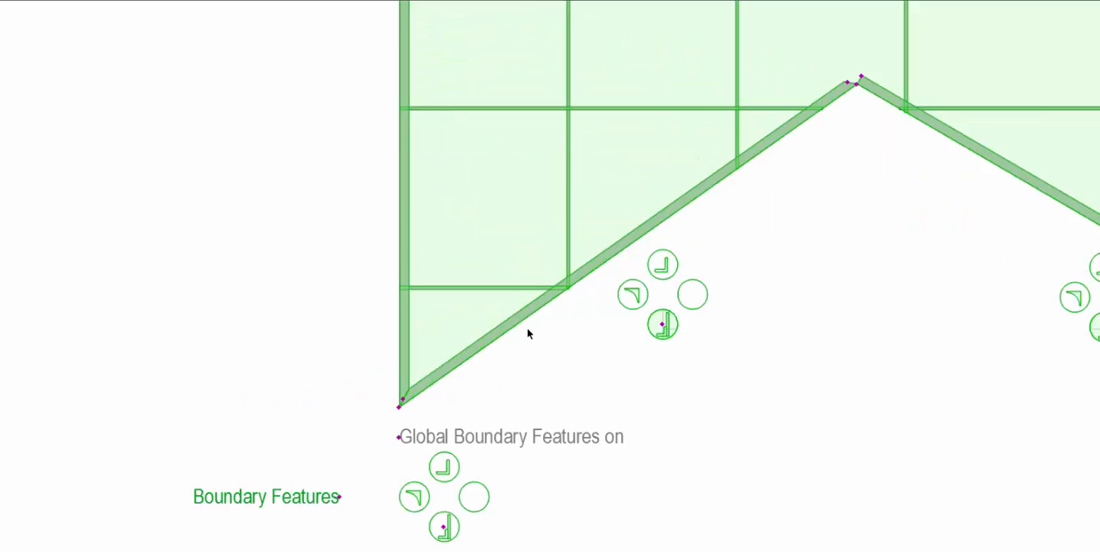
mouse_move(588, 311)
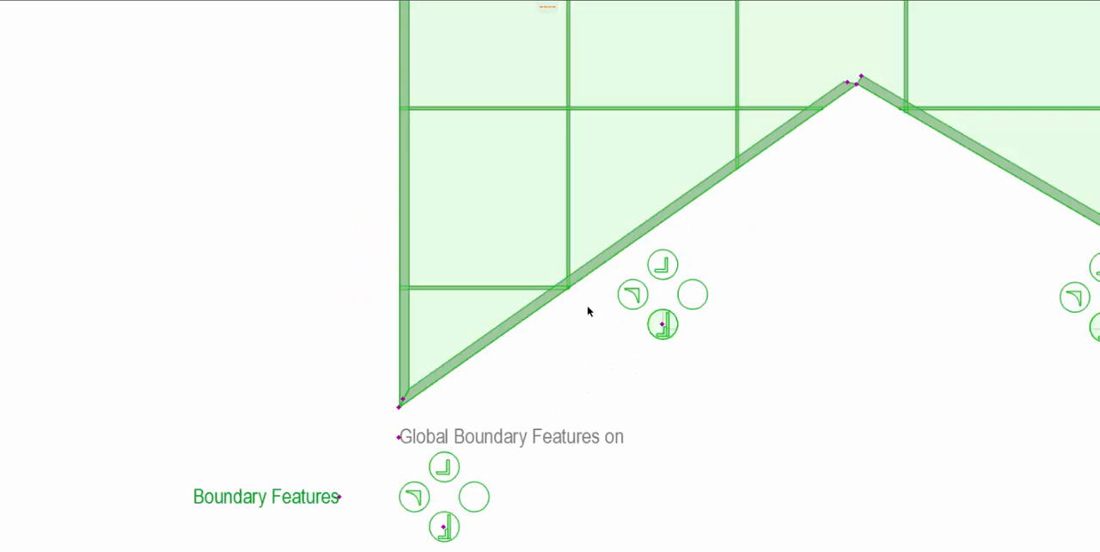
mouse_move(398, 443)
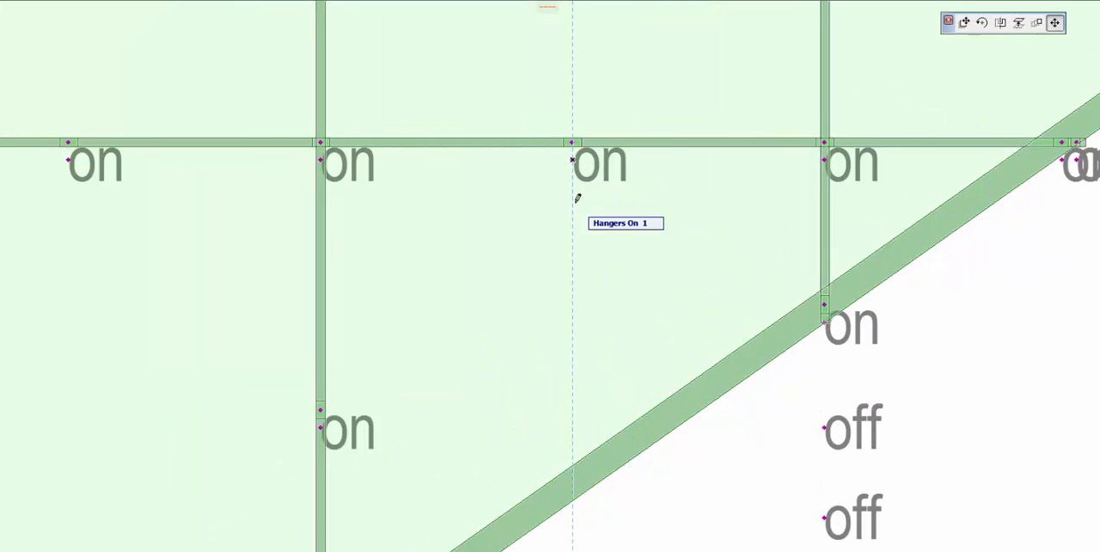
Toggle the 'Hangers On' hotspot at one grid intersection.
click(601, 163)
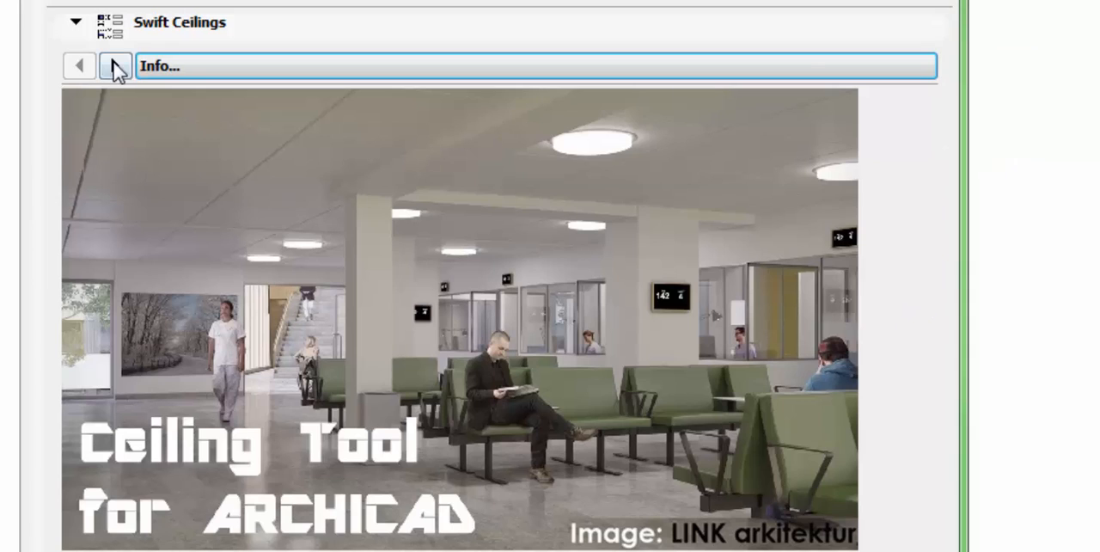
Go from the Info page to Panel Design showing rows 800, 600, 400.
click(115, 65)
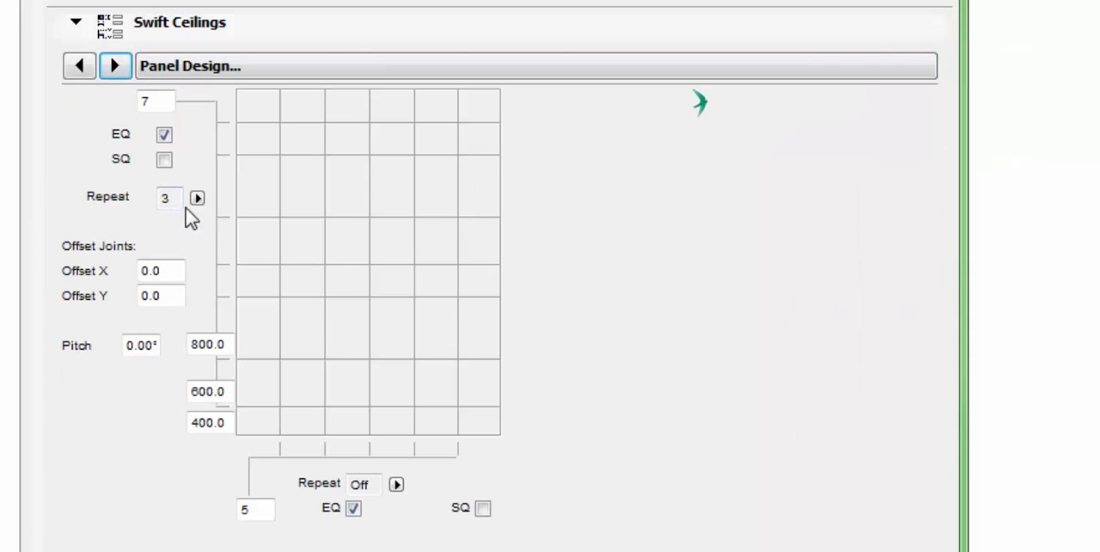
mouse_move(103, 138)
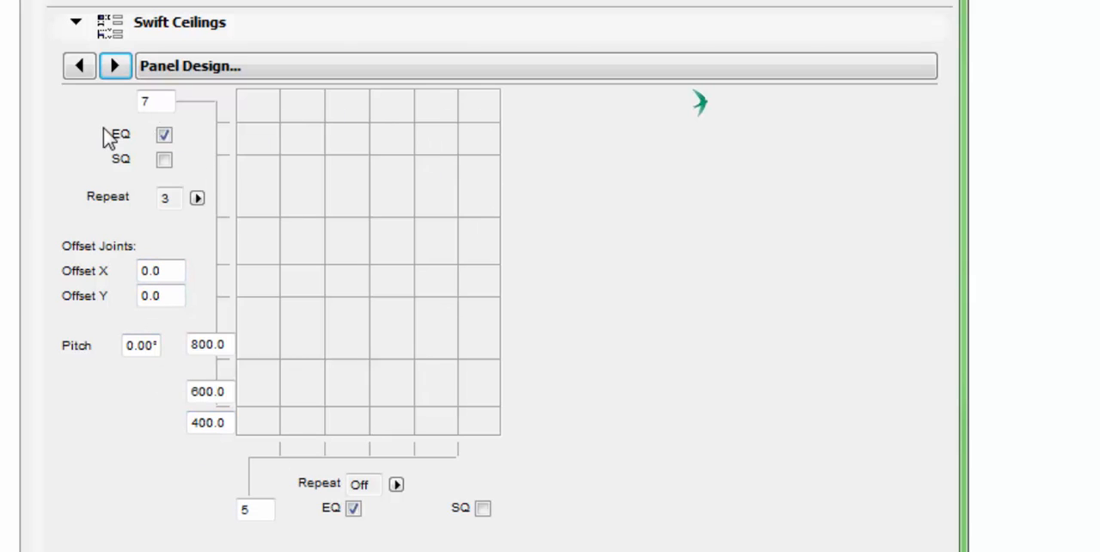
mouse_move(220, 90)
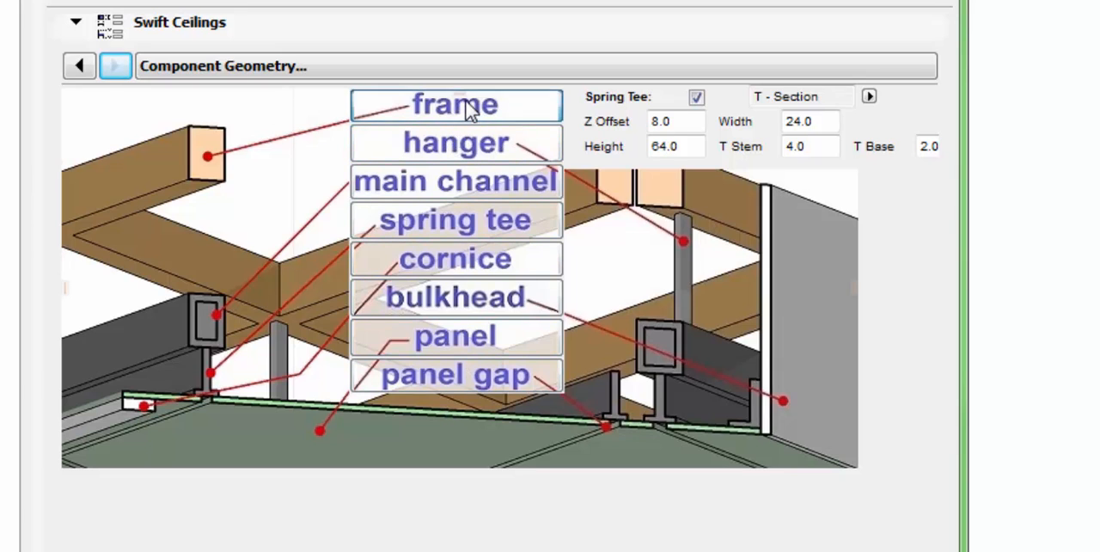
Switch off the ceiling frame and bring up the rectangular hanger settings (20 x 10 x 100).
click(454, 103)
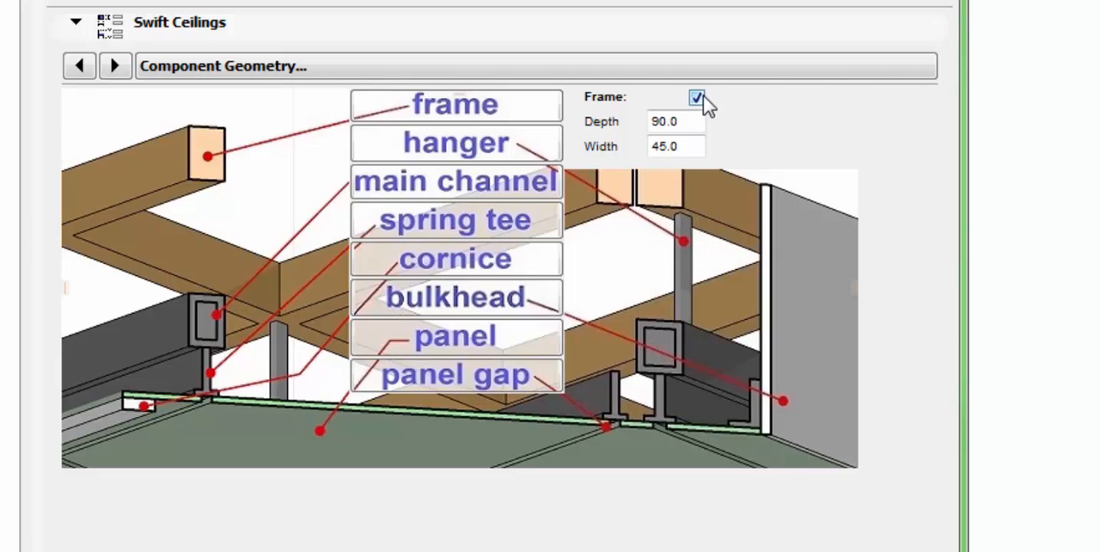
click(696, 96)
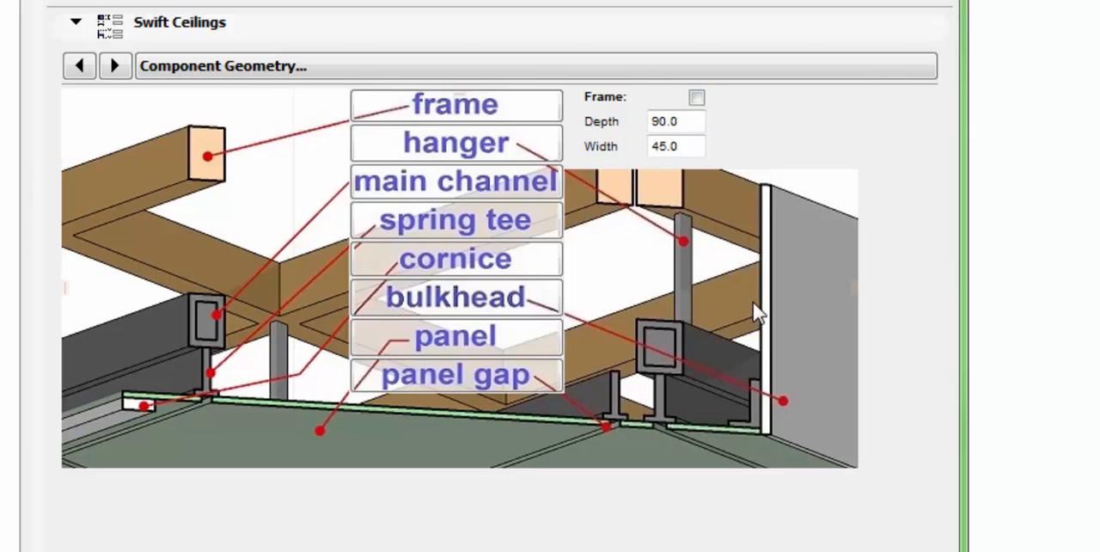
mouse_move(261, 255)
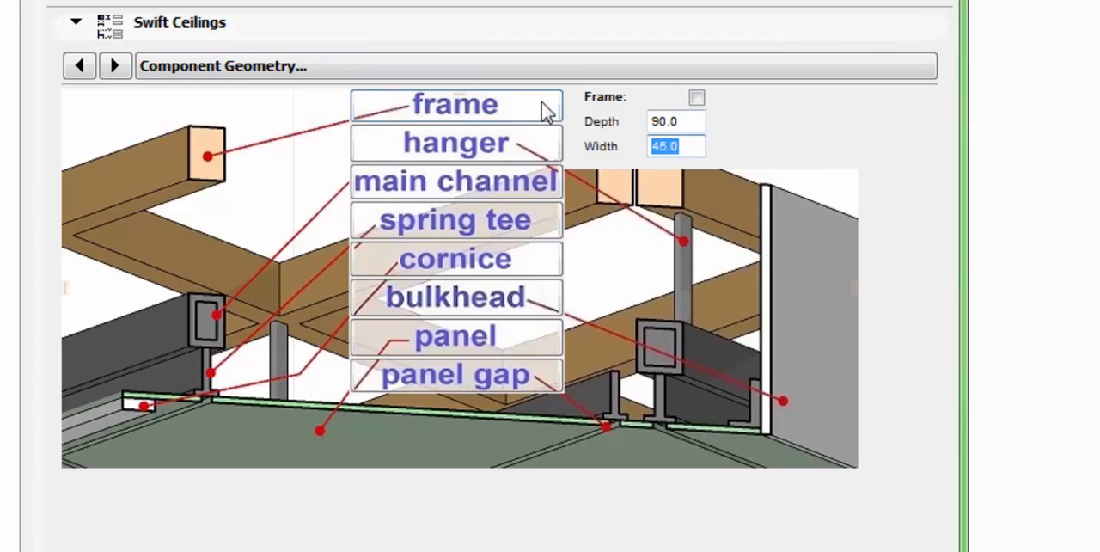
click(453, 141)
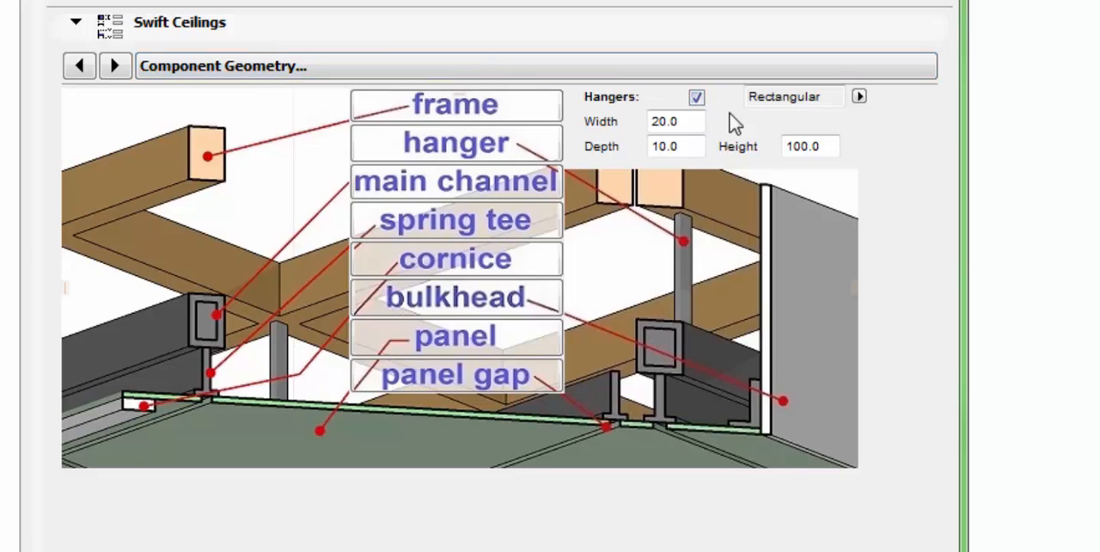
Keep hangers rectangular, review their depth/height and the main channel width, then show spring tee dimensions.
click(856, 96)
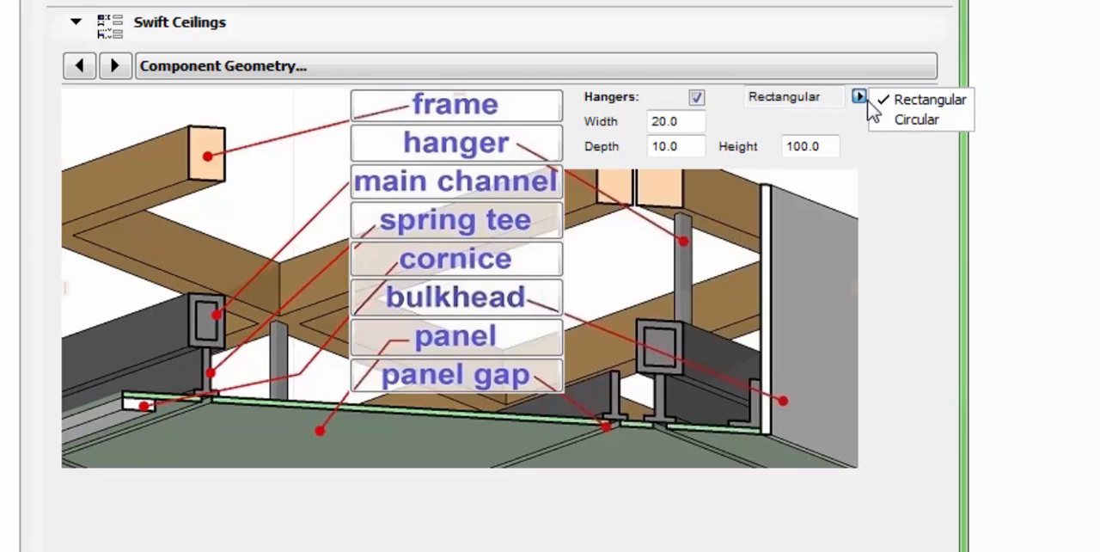
click(674, 120)
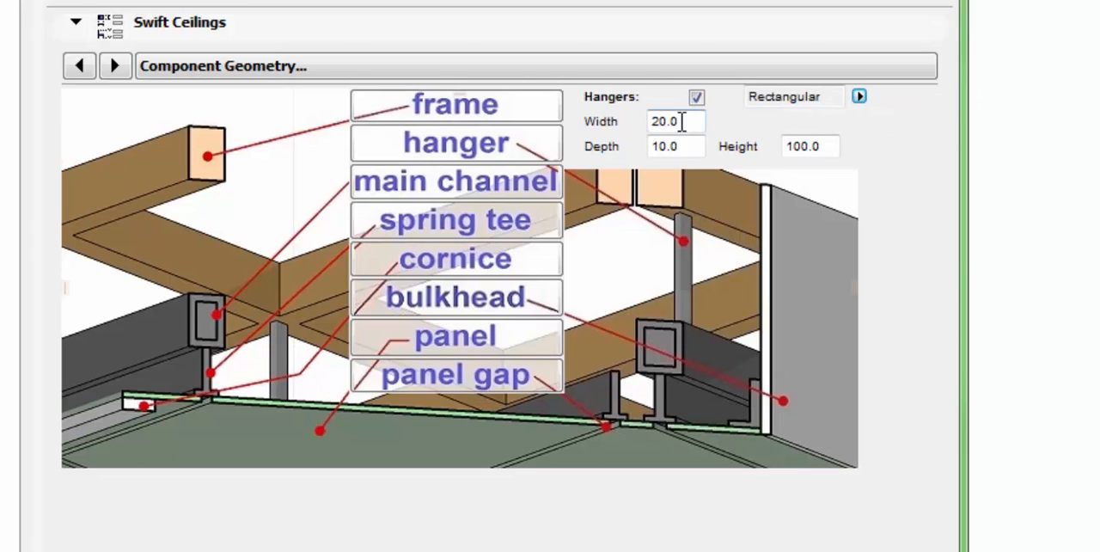
click(673, 146)
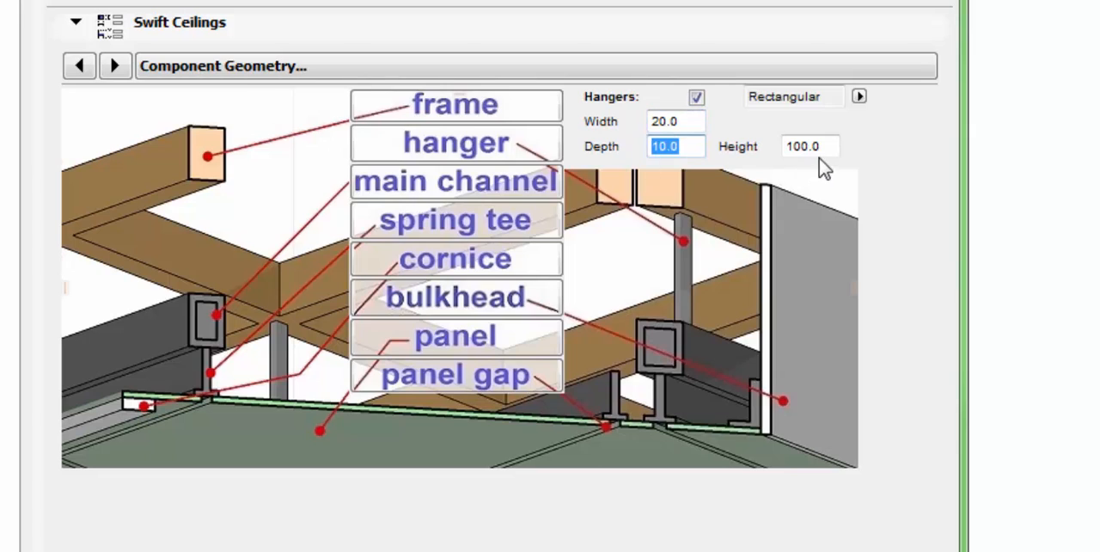
click(808, 145)
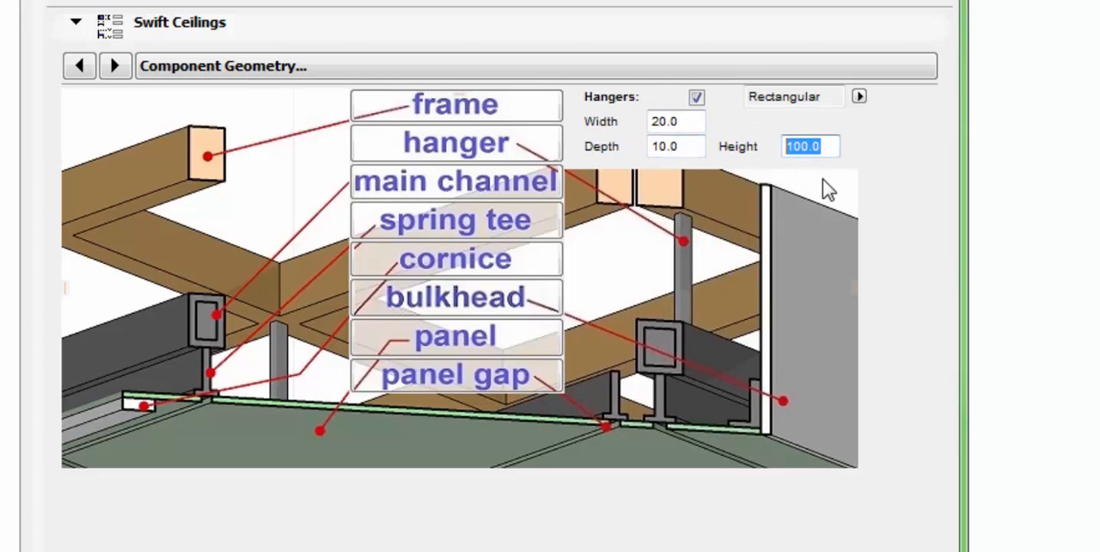
click(455, 182)
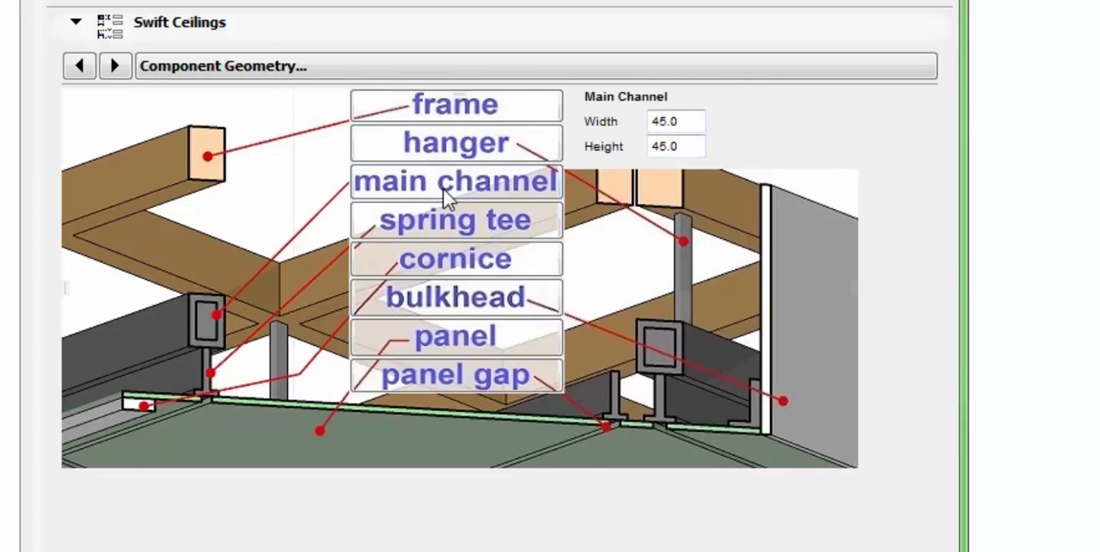
click(673, 120)
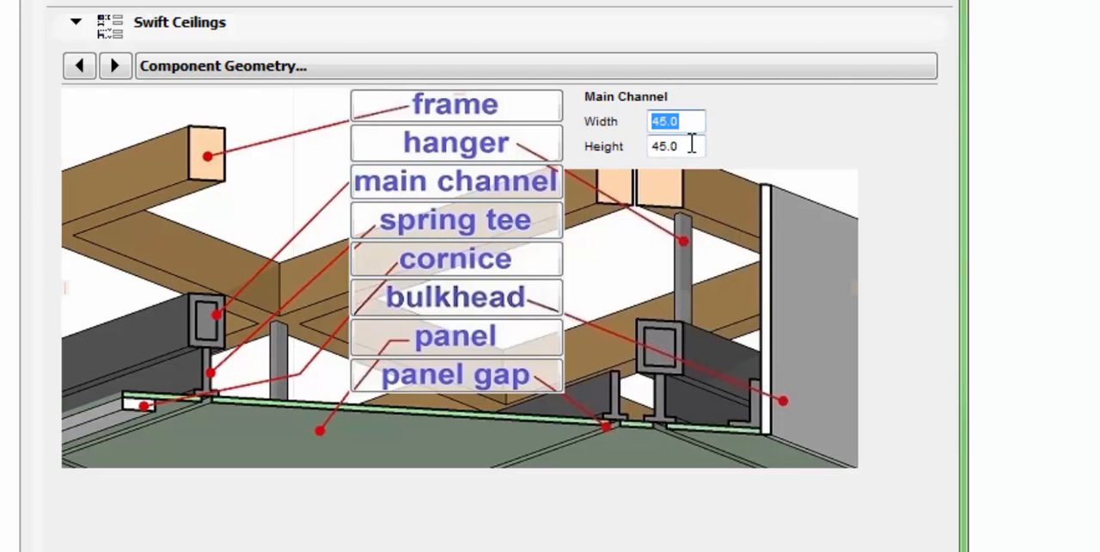
click(674, 145)
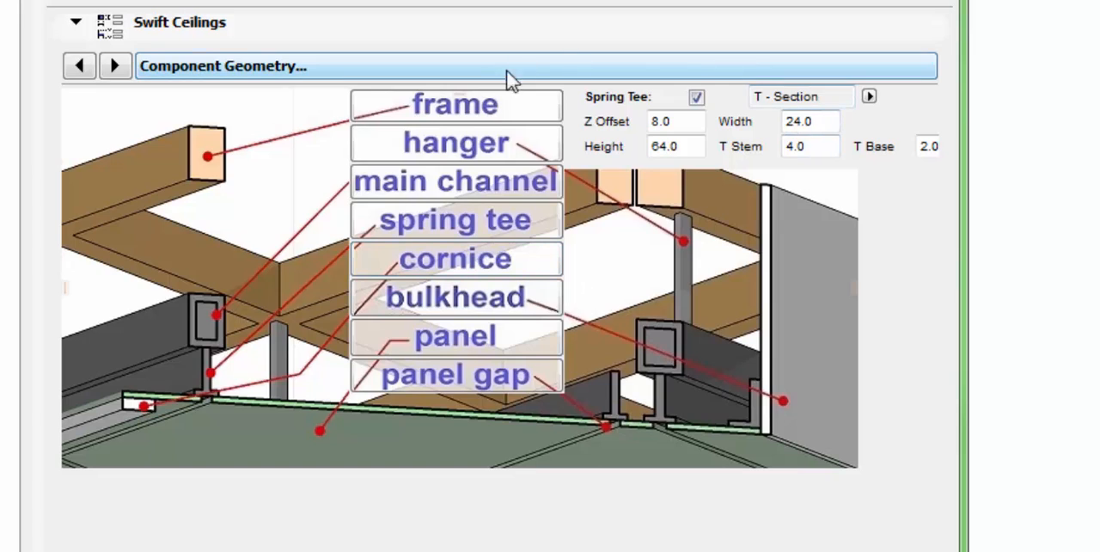
Review the T-section spring tee's height, T stem and T base values, then show the cornice dimensions.
click(868, 96)
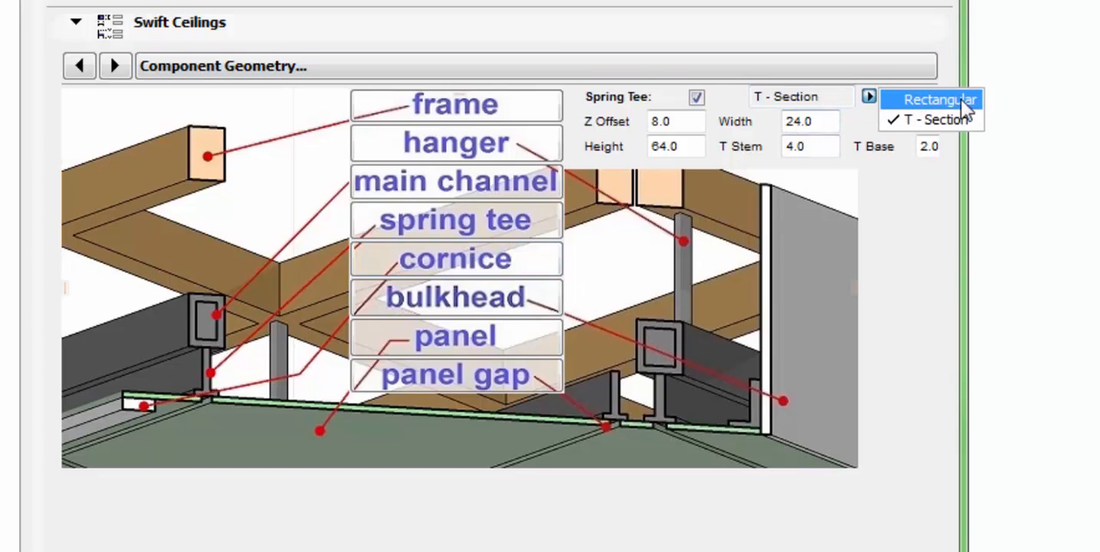
mouse_move(945, 120)
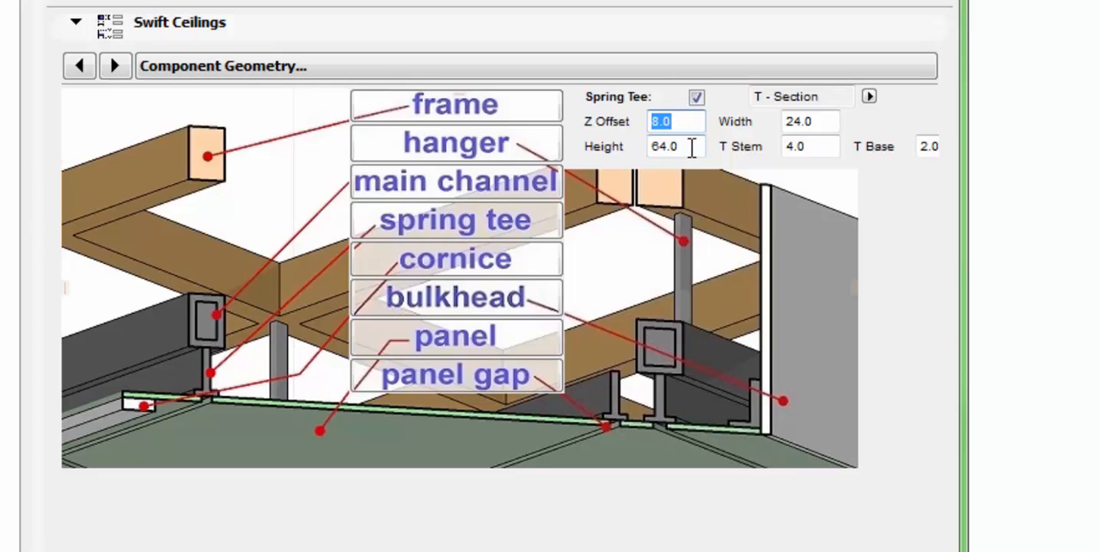
click(676, 144)
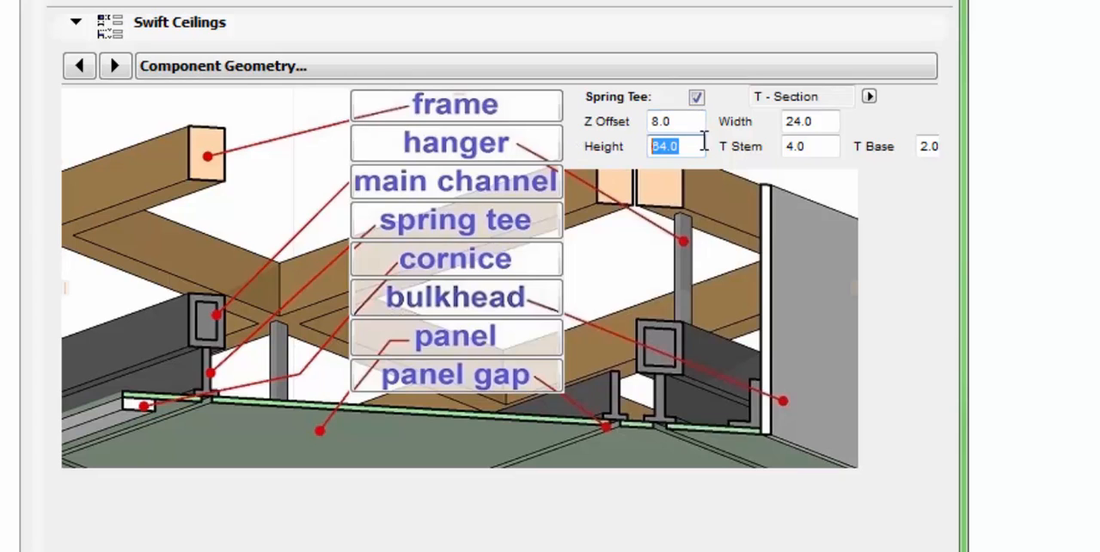
click(809, 146)
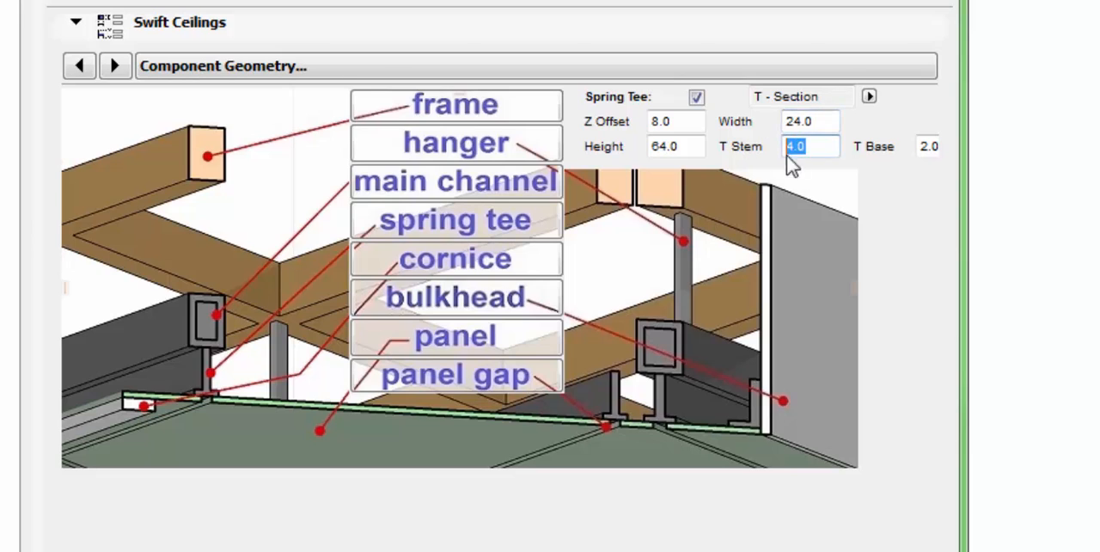
click(928, 146)
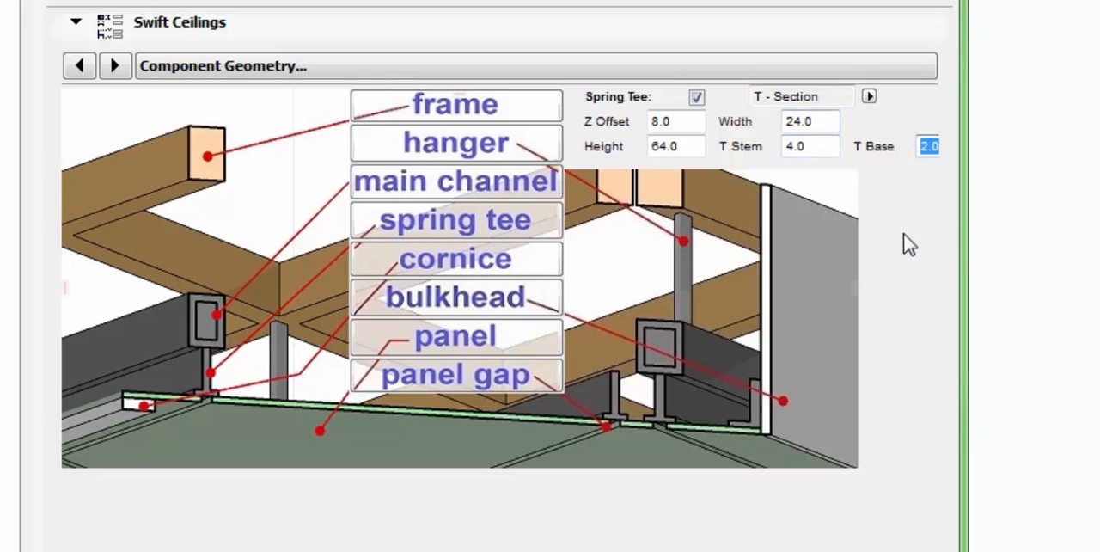
click(456, 257)
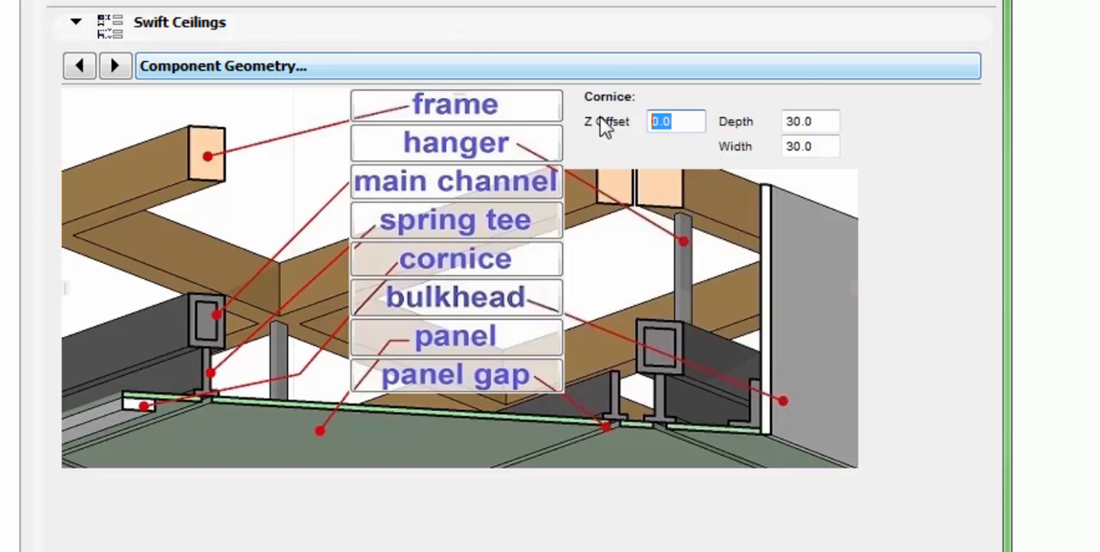
Show the bulkhead thickness of 8 and open its Array Values table of five 200 heights.
click(808, 146)
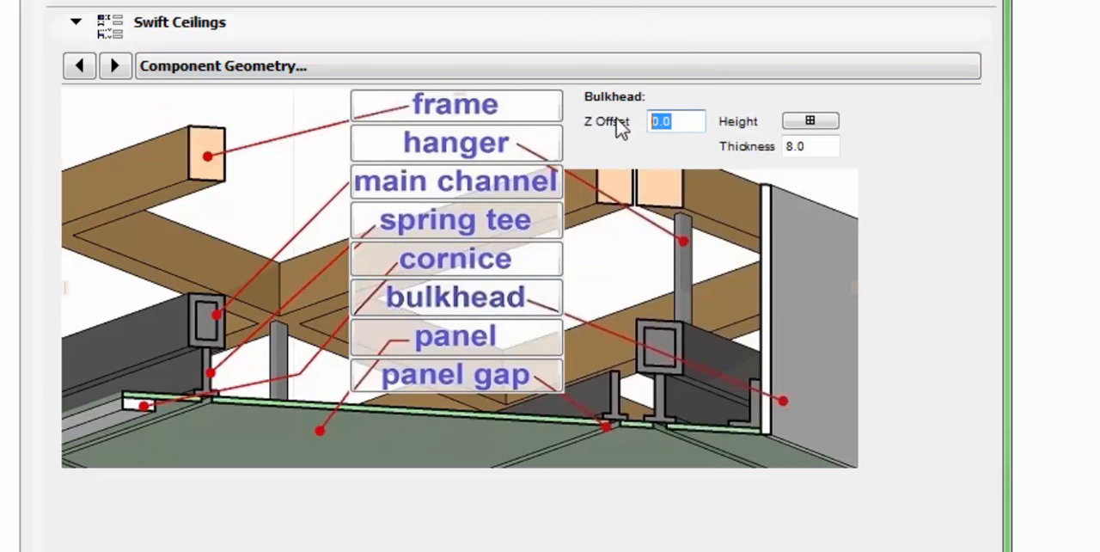
mouse_move(622, 155)
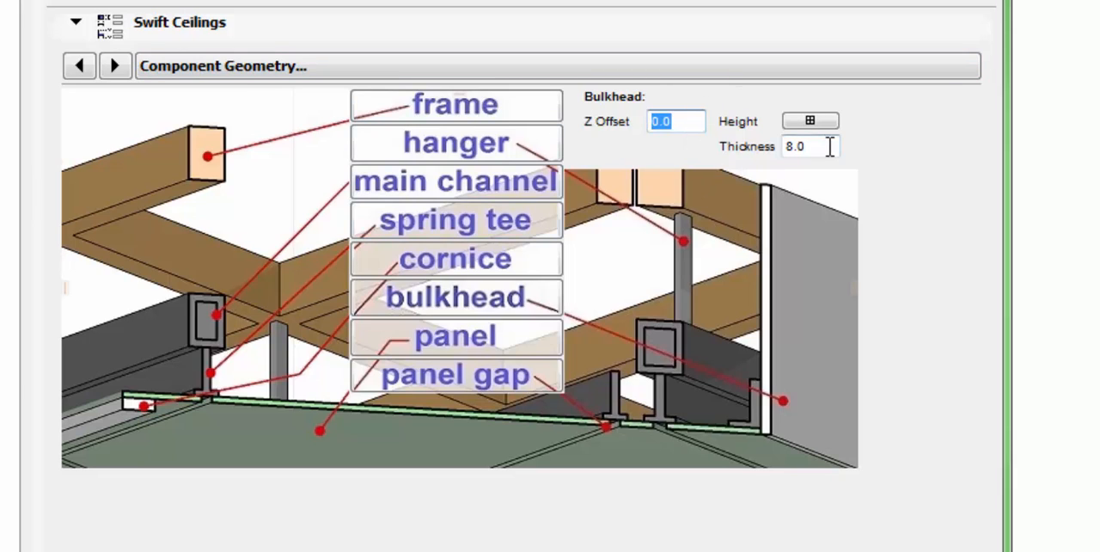
click(808, 146)
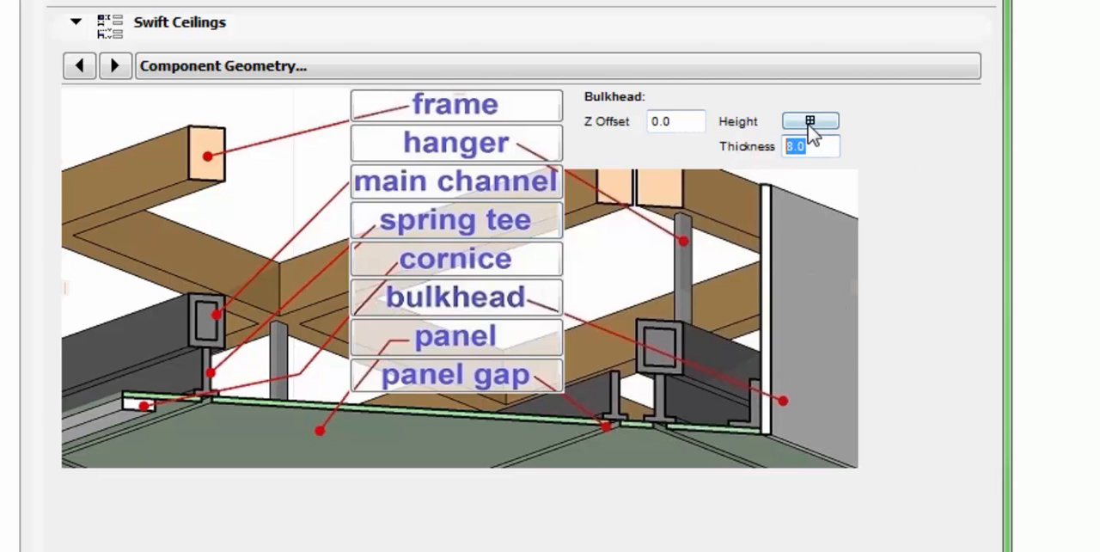
click(808, 120)
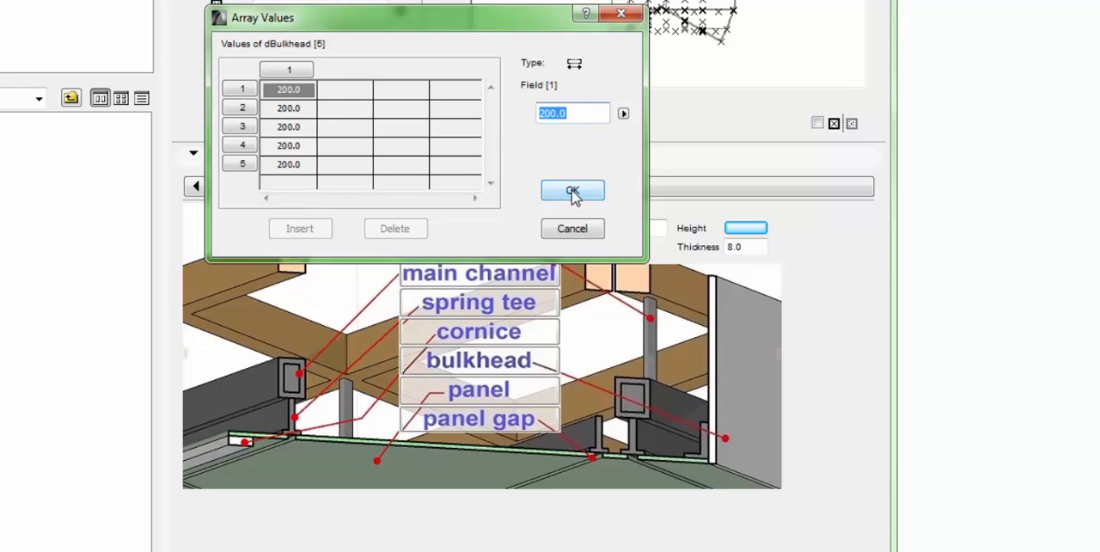
mouse_move(515, 168)
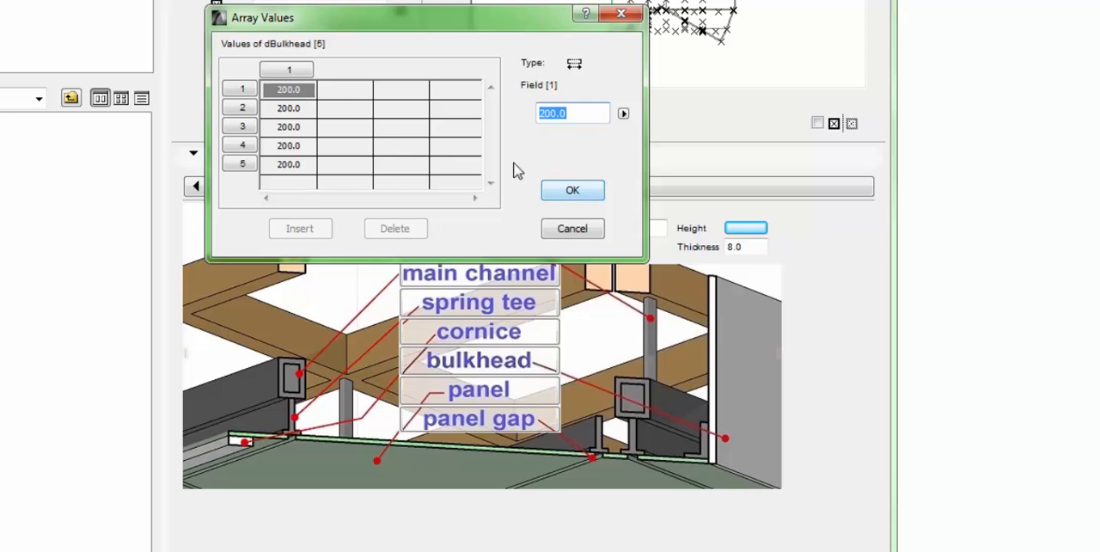
Confirm the bulkhead heights table with OK to return to the 3D ceiling view.
click(573, 189)
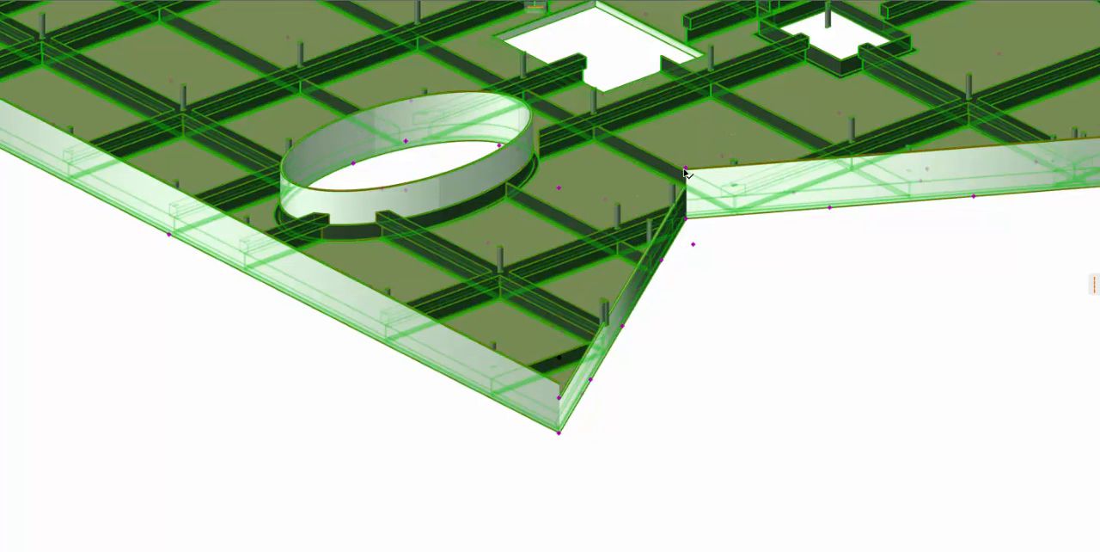
Reopen the ceiling's Component Geometry settings showing panels on, Z offset 0, thickness 8.
click(686, 172)
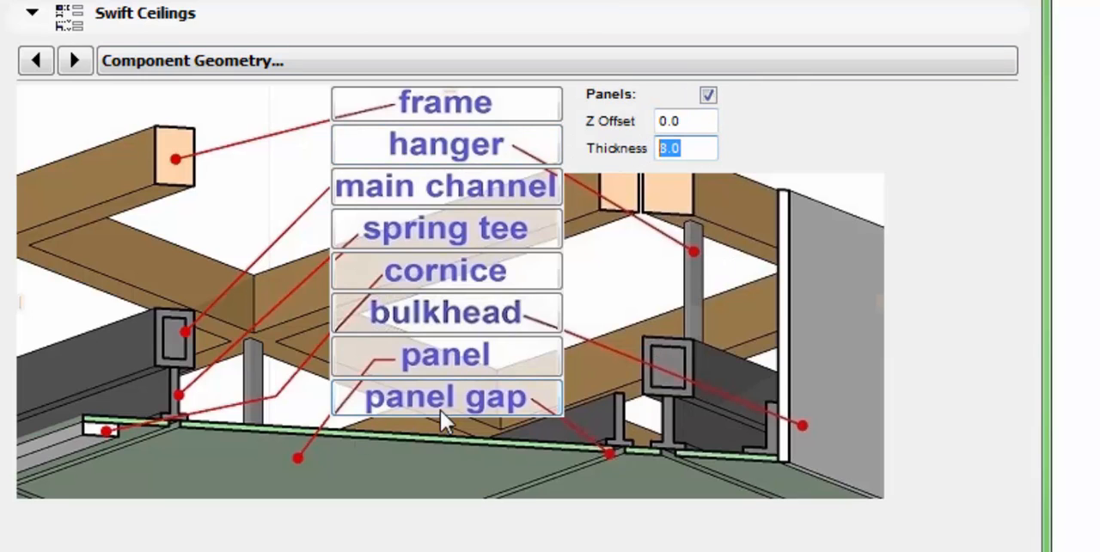
Show the panel gap setting with its value of 10.
click(445, 396)
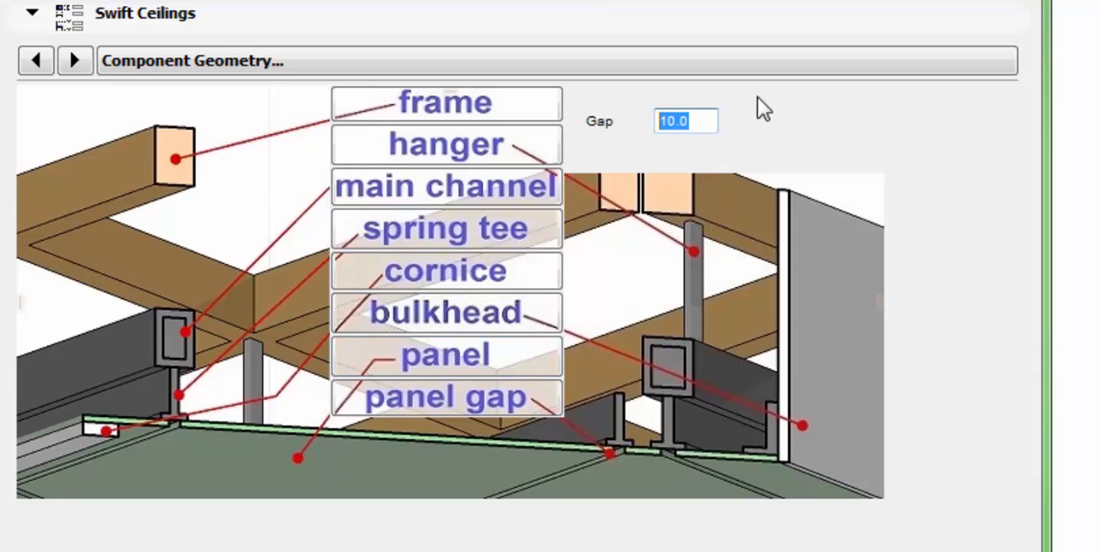
mouse_move(701, 118)
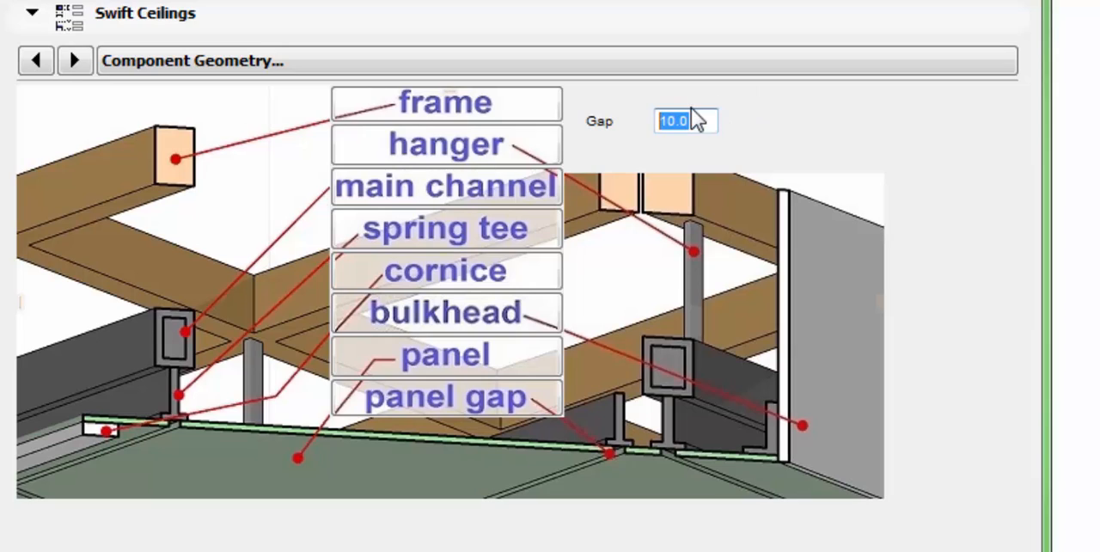
mouse_move(822, 238)
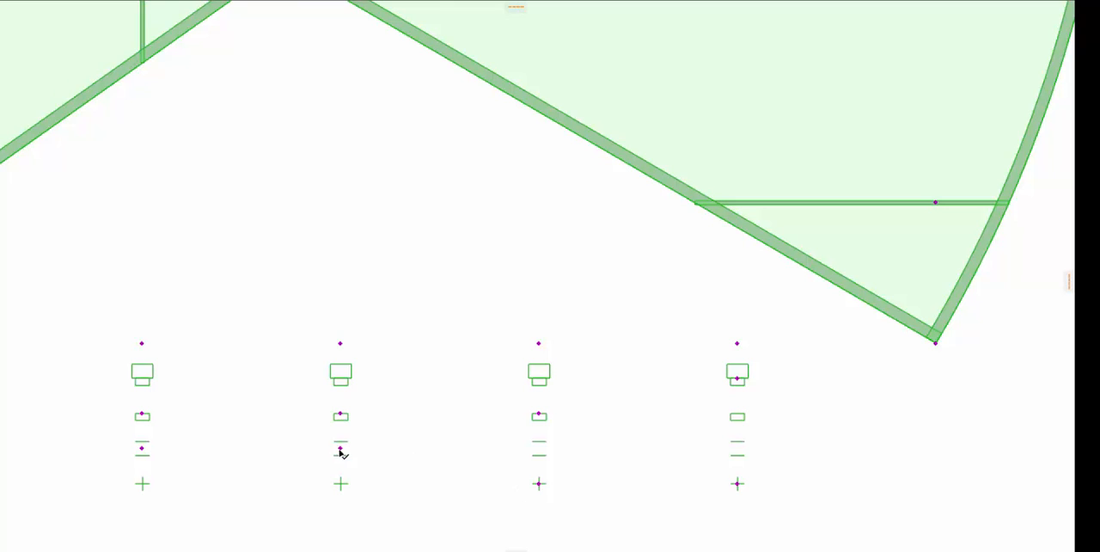
mouse_move(138, 456)
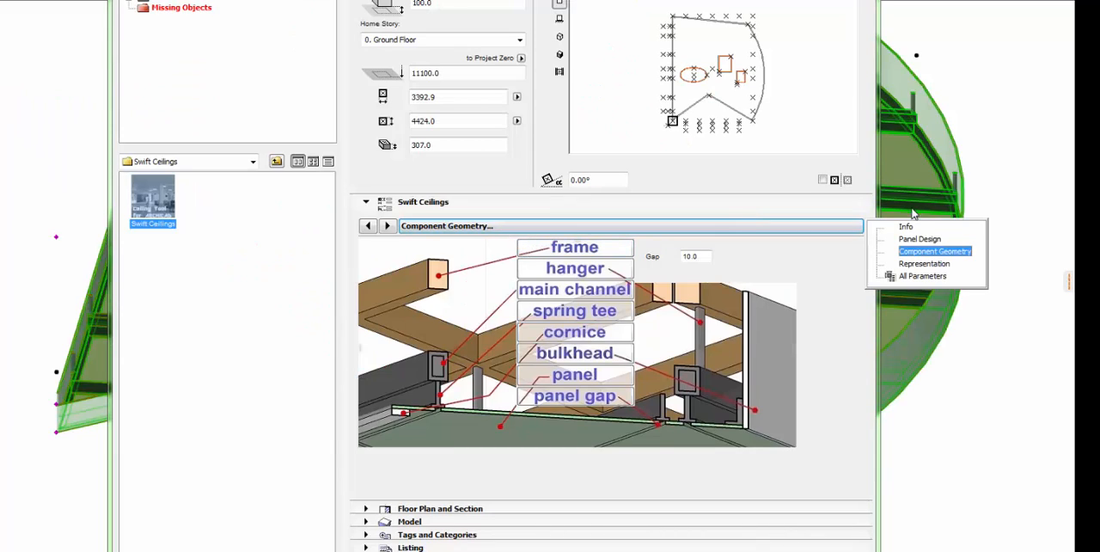
Switch Swift Ceilings to the Representation page listing 2D pens, surfaces and sectional attributes.
click(924, 263)
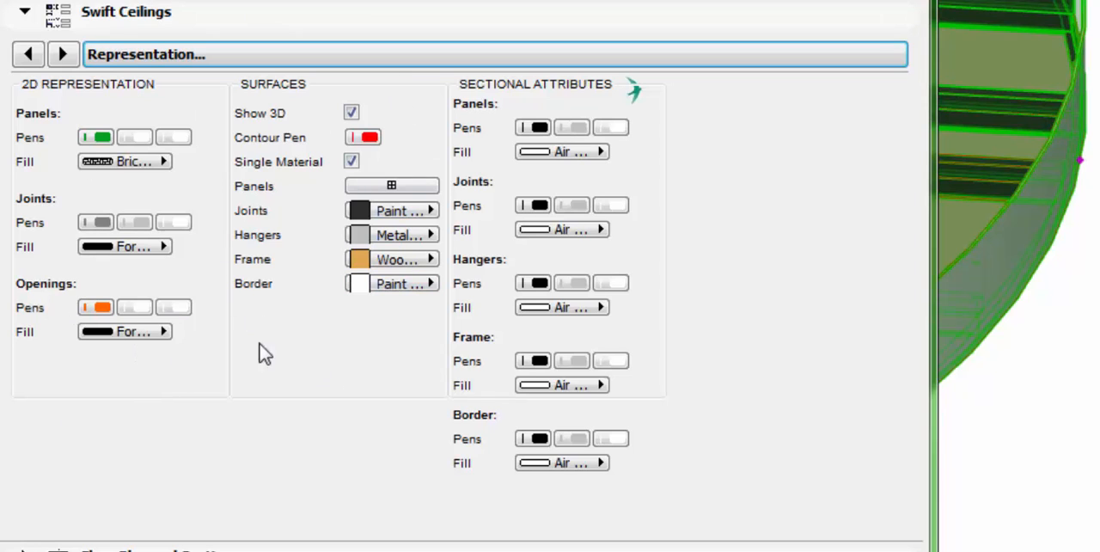
mouse_move(502, 464)
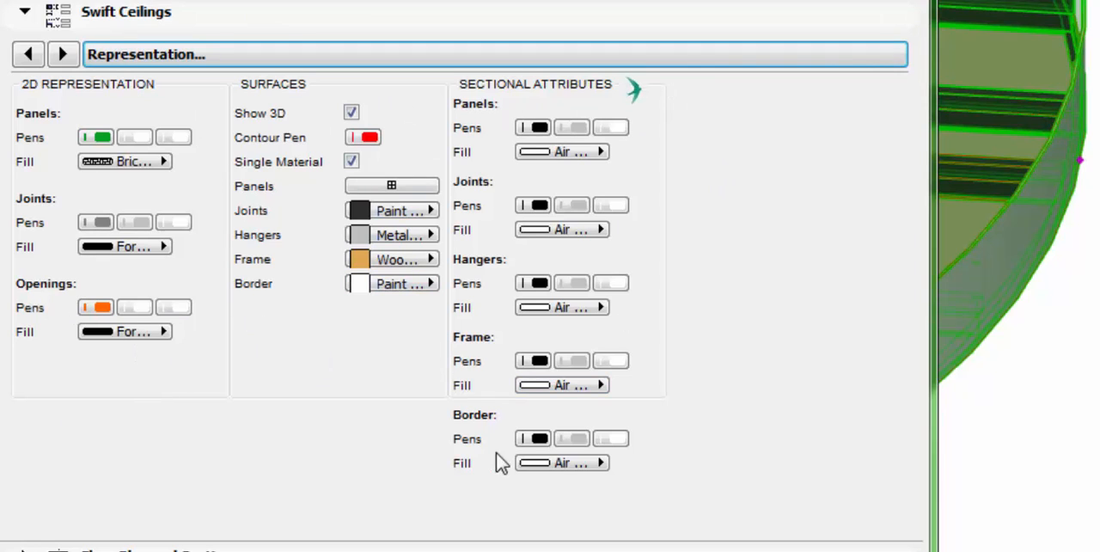
mouse_move(340, 138)
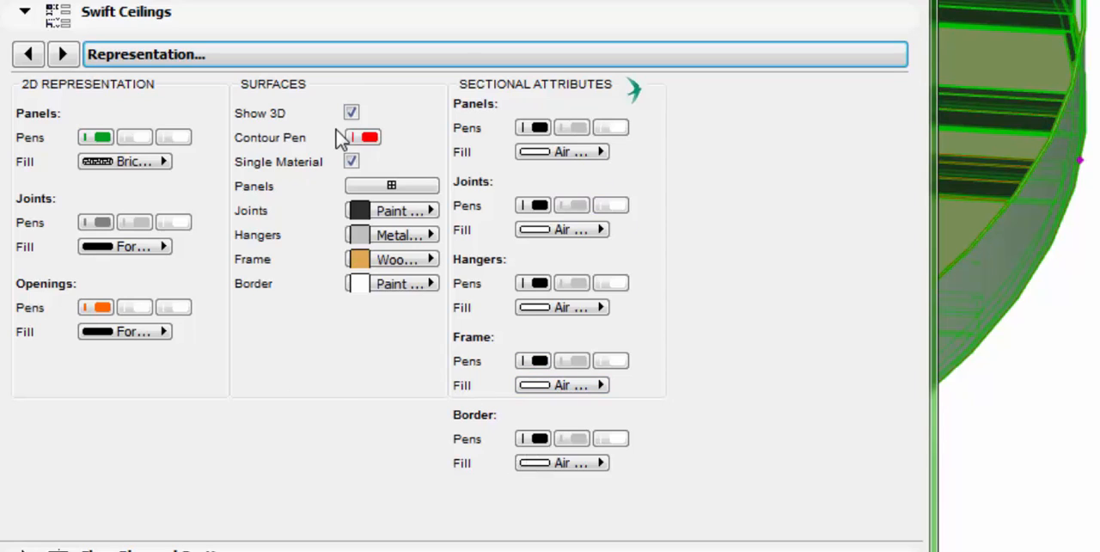
mouse_move(215, 301)
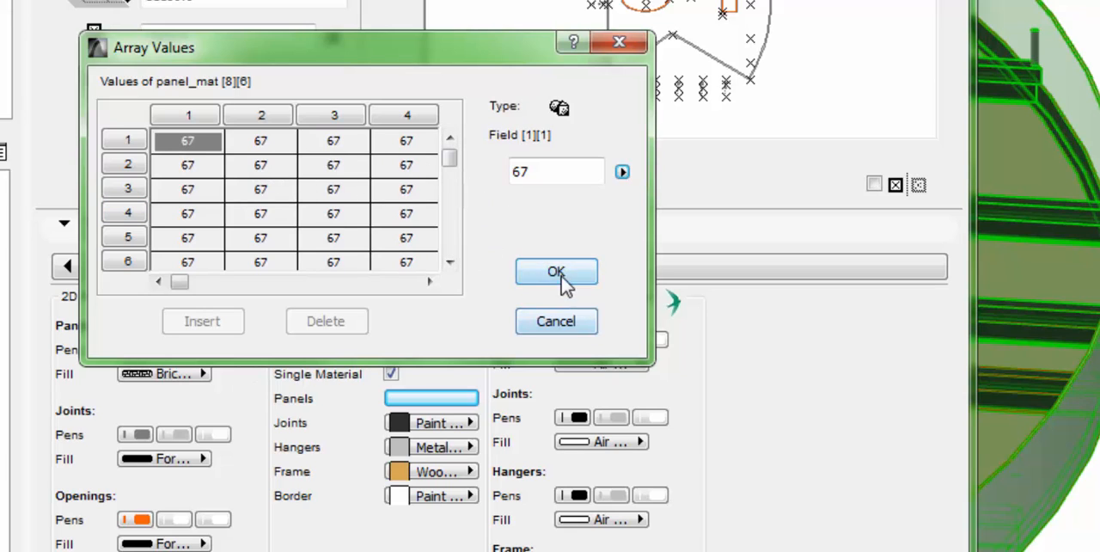
Untick Single Material, open the Panels array and pick Metal - Perforated Small Dots (79).
click(557, 272)
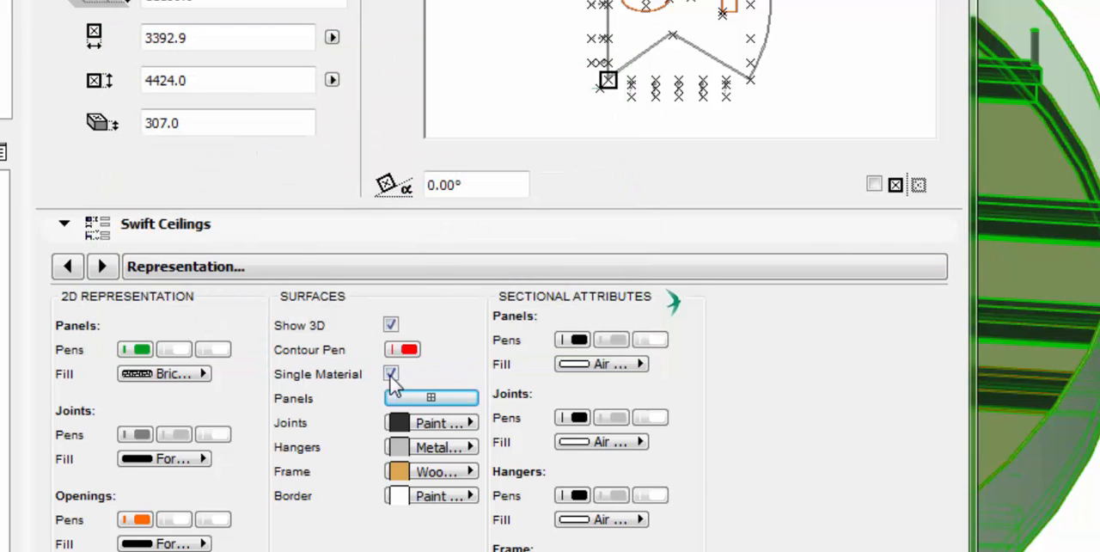
click(392, 373)
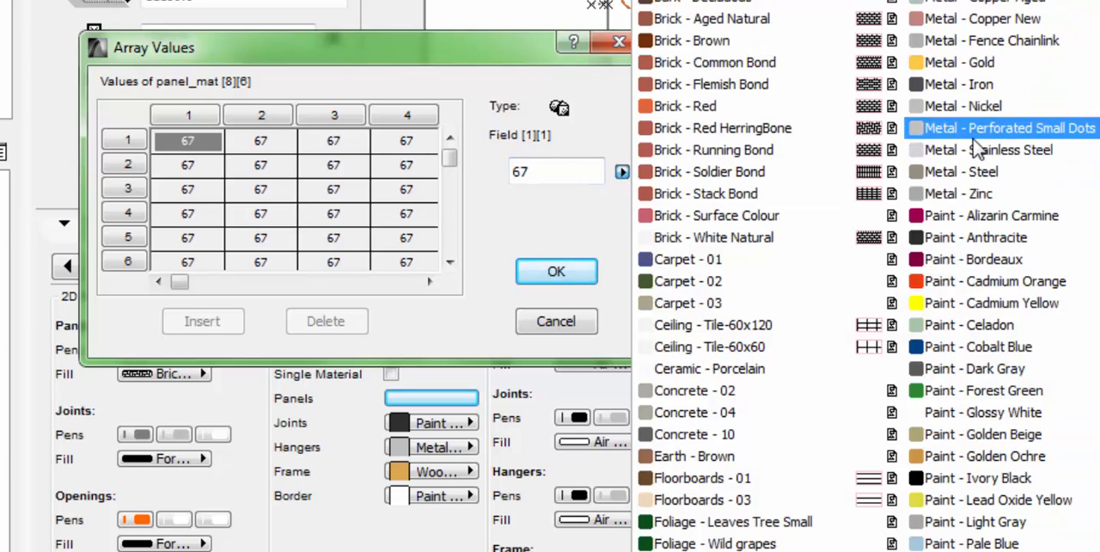
click(990, 217)
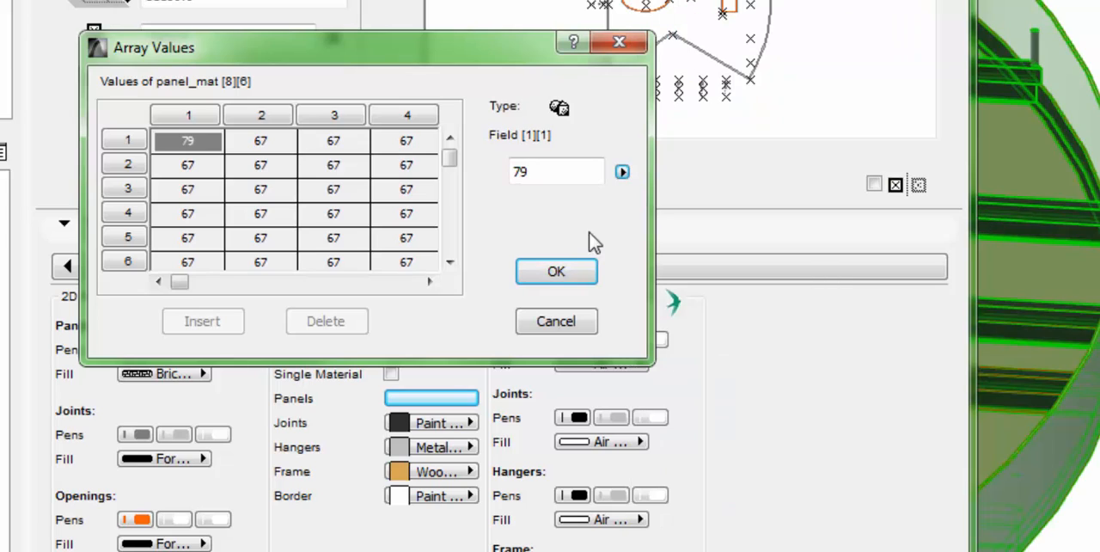
click(188, 139)
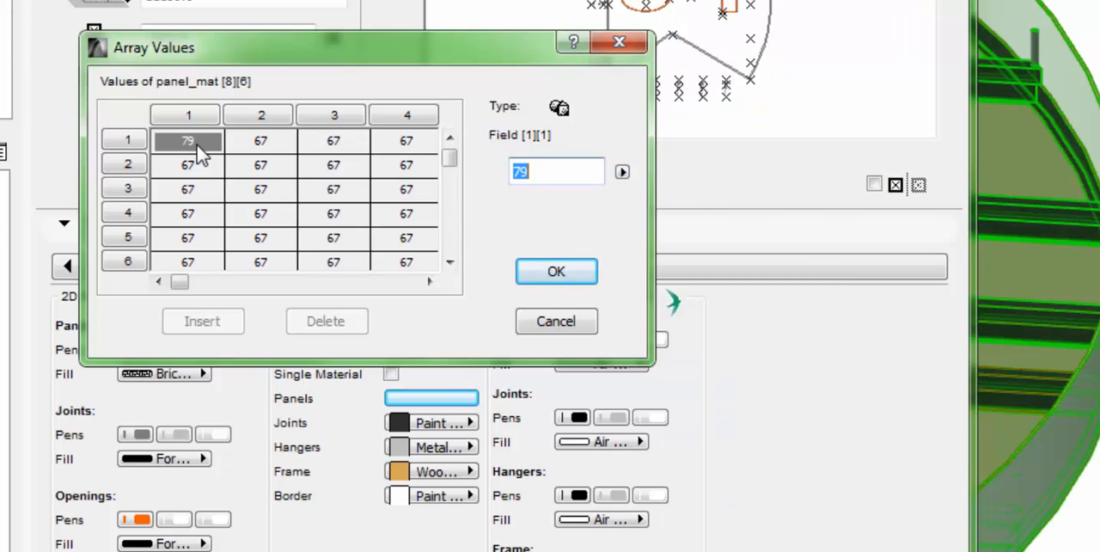
mouse_move(213, 200)
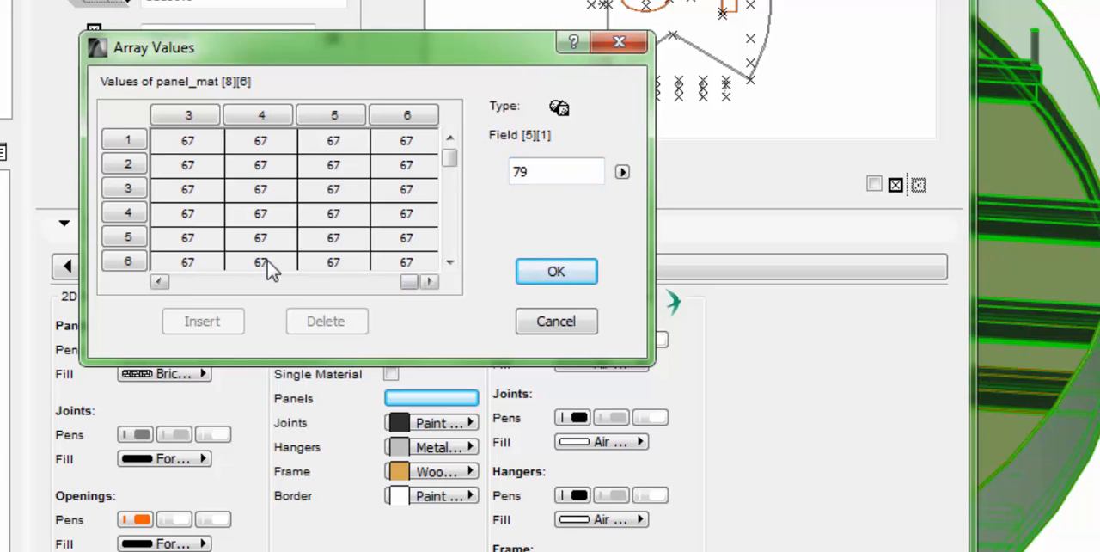
Set alternating panel cells to material 79 for a checkerboard with material 67.
click(262, 262)
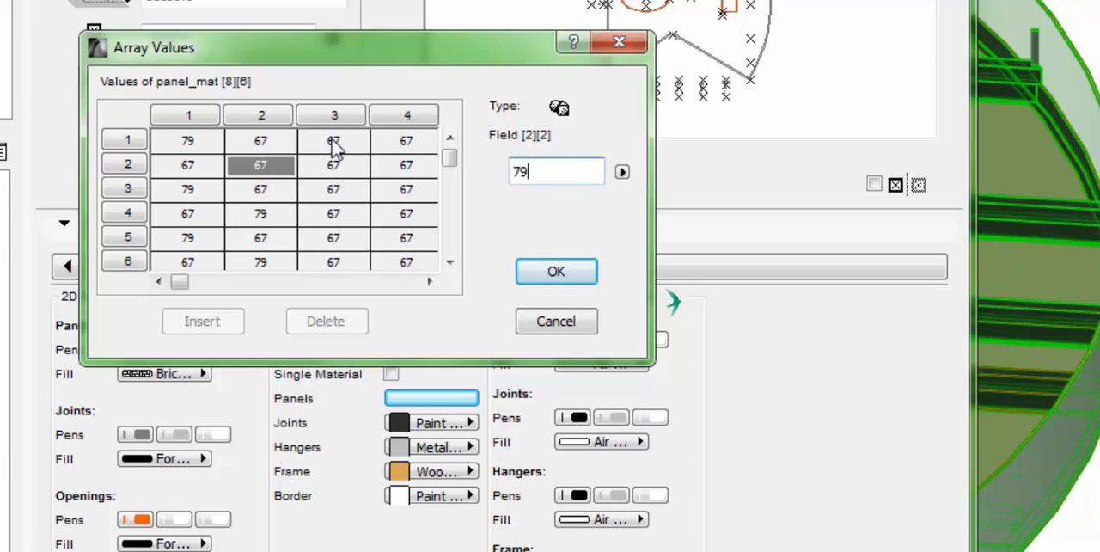
click(333, 238)
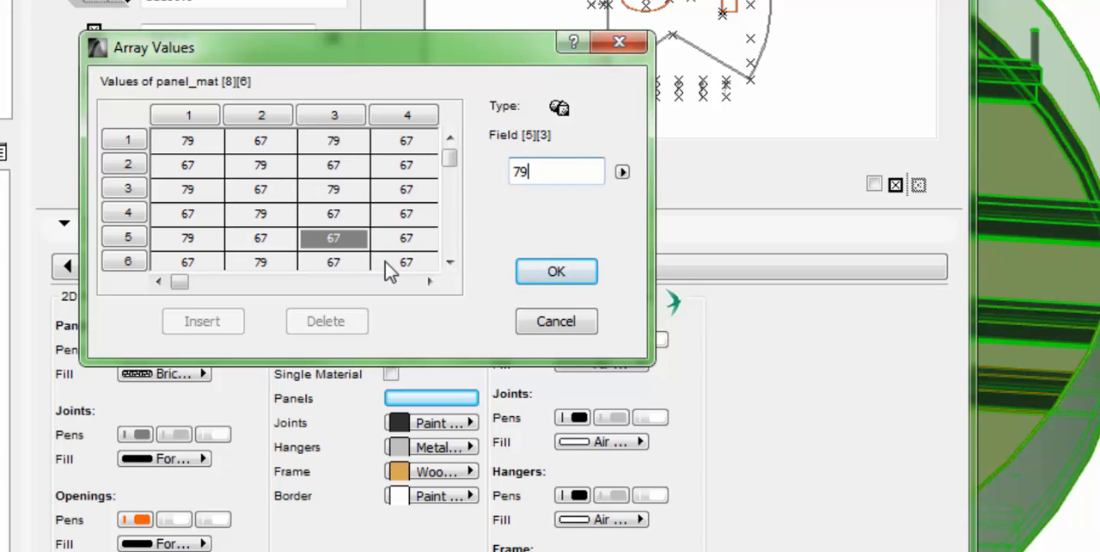
click(406, 163)
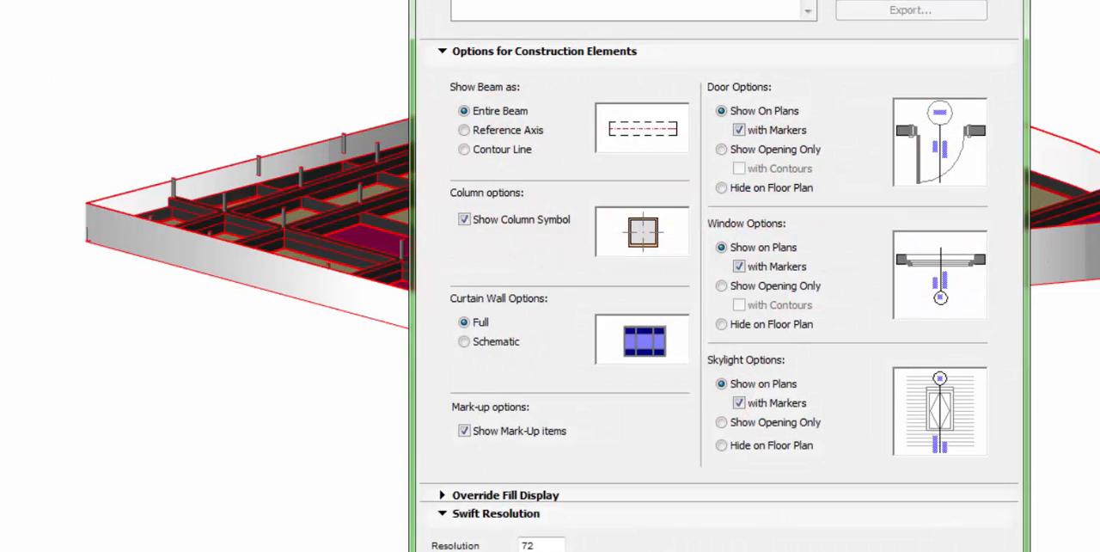
Expand Swift Resolution in Model View Options showing resolution 72 with Fine 3D and 2D detail.
click(440, 52)
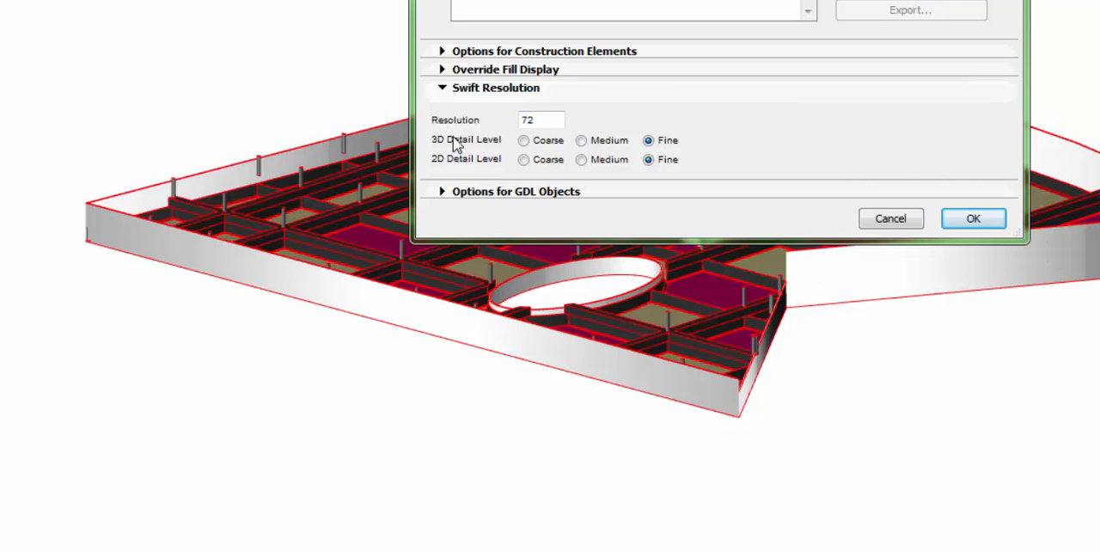
mouse_move(748, 301)
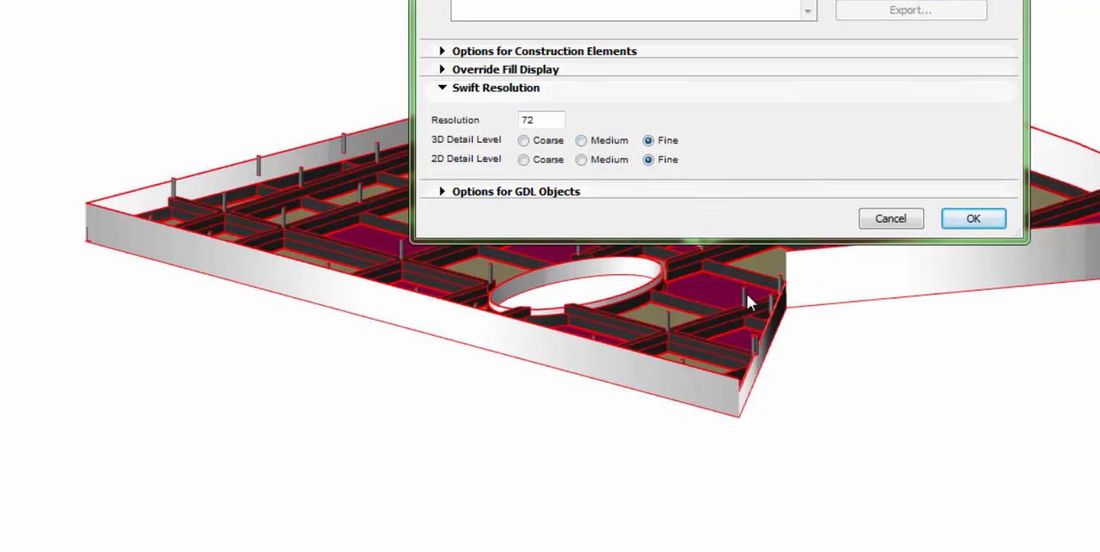
mouse_move(729, 368)
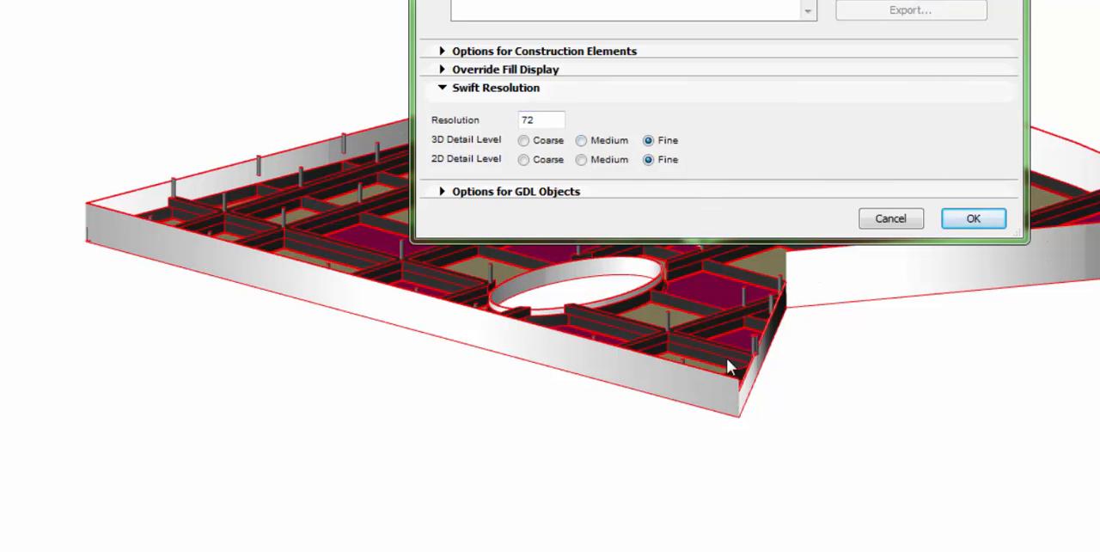
mouse_move(612, 127)
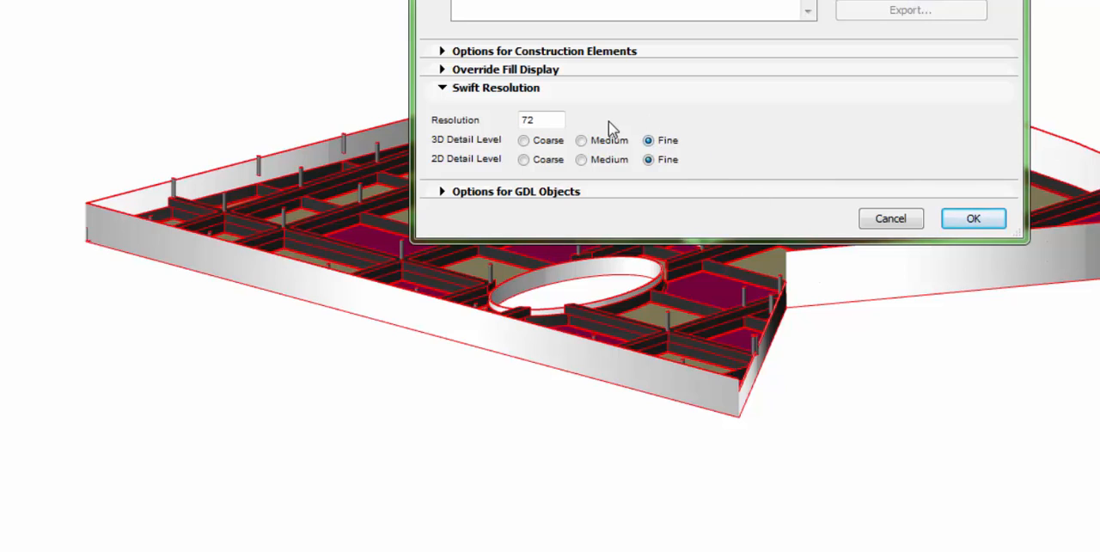
click(540, 121)
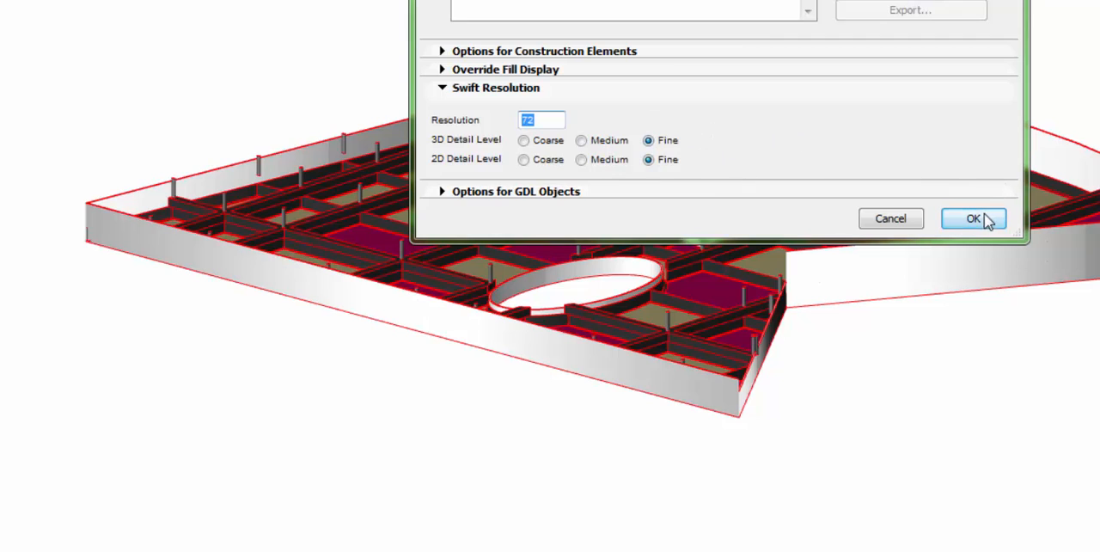
mouse_move(859, 230)
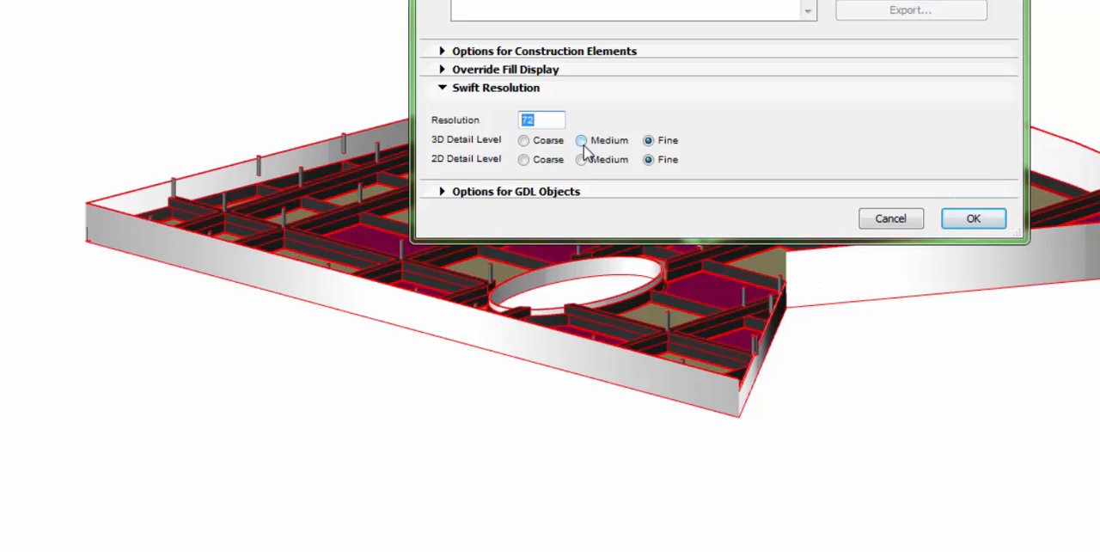
Set the ceiling's 3D Detail Level to Medium in Swift Resolution and apply it.
click(581, 139)
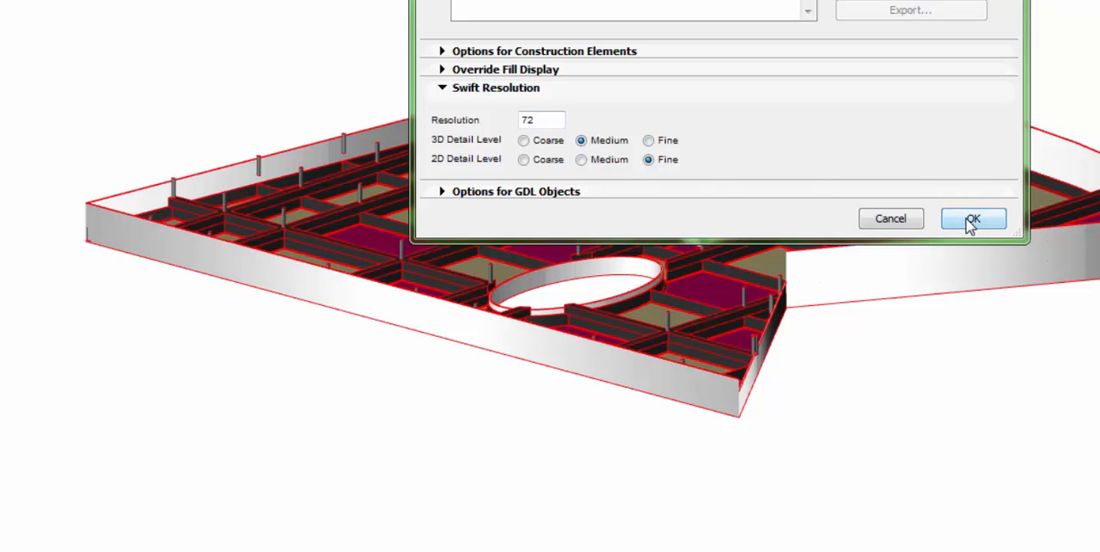
click(972, 219)
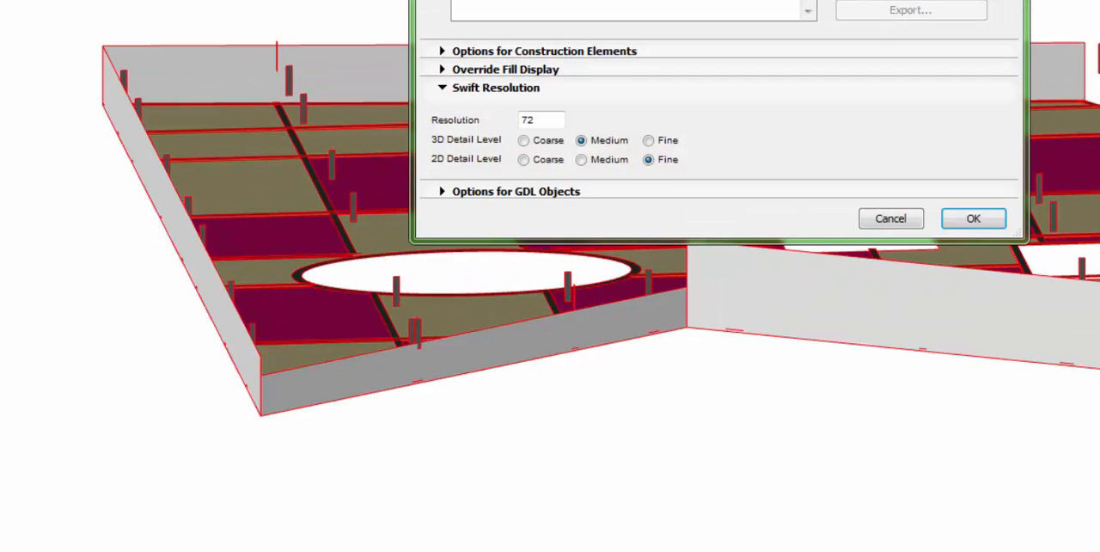
Drop the 3D Detail Level further to Coarse and apply it.
click(523, 139)
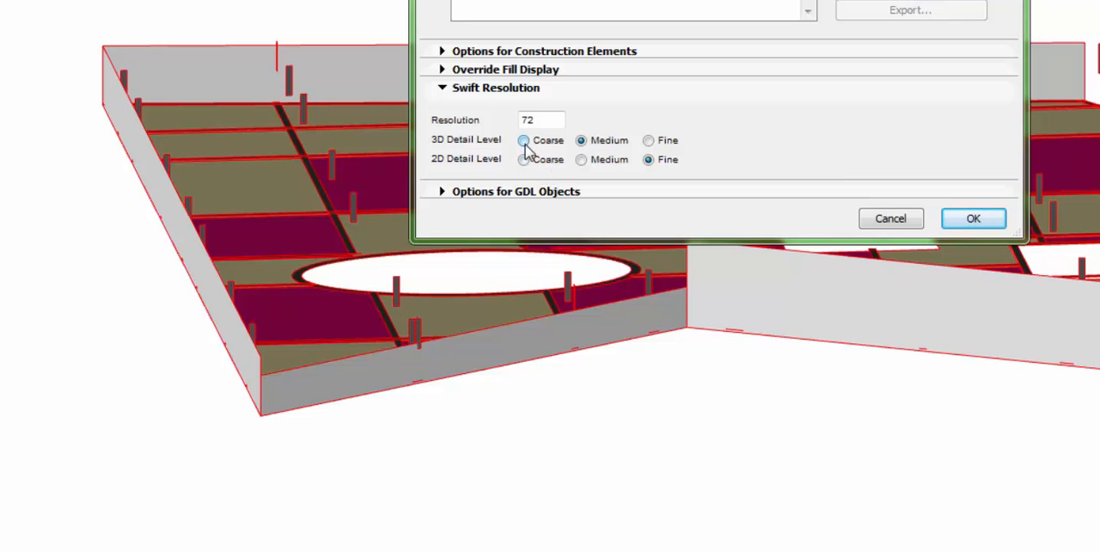
click(523, 139)
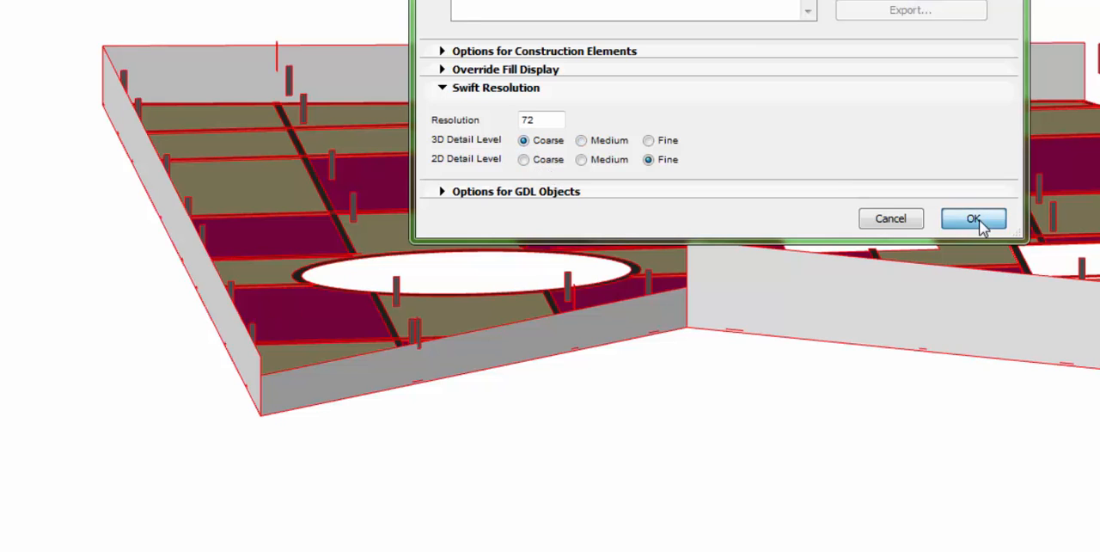
click(973, 218)
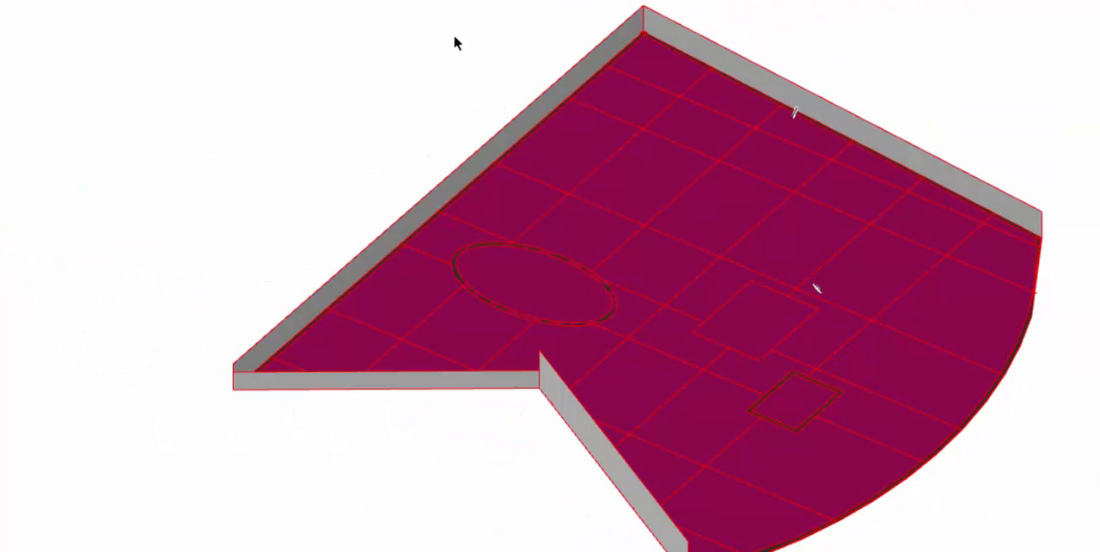
mouse_move(375, 142)
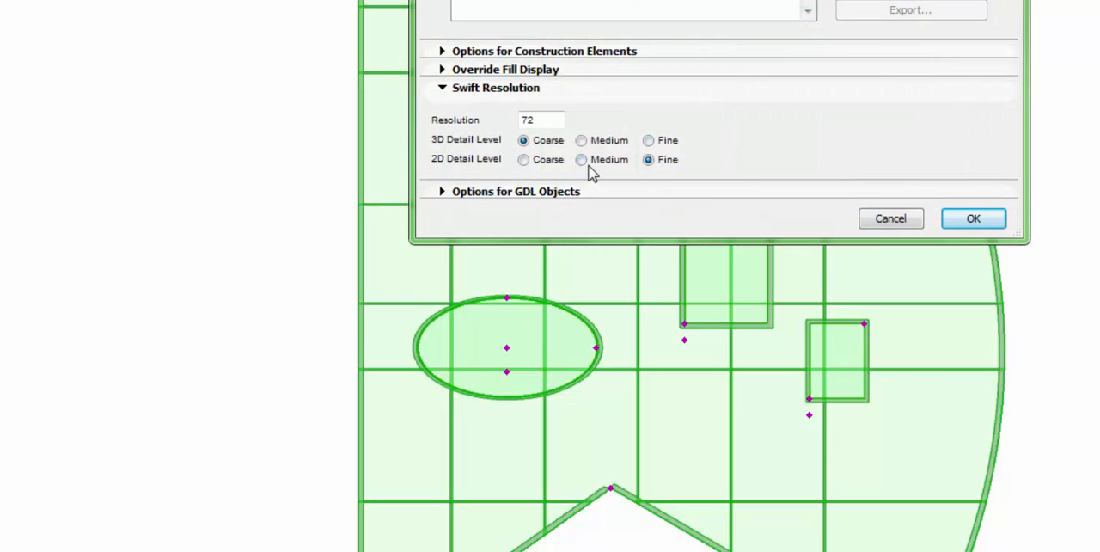
Set the 2D Detail Level to Medium, then Coarse, leaving only outline and openings in plan.
click(581, 158)
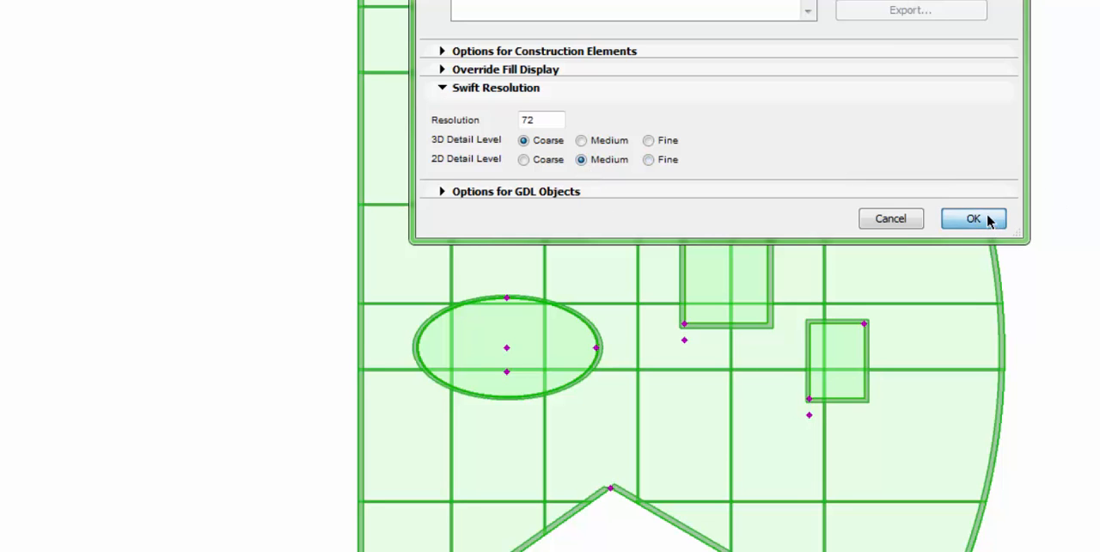
click(972, 218)
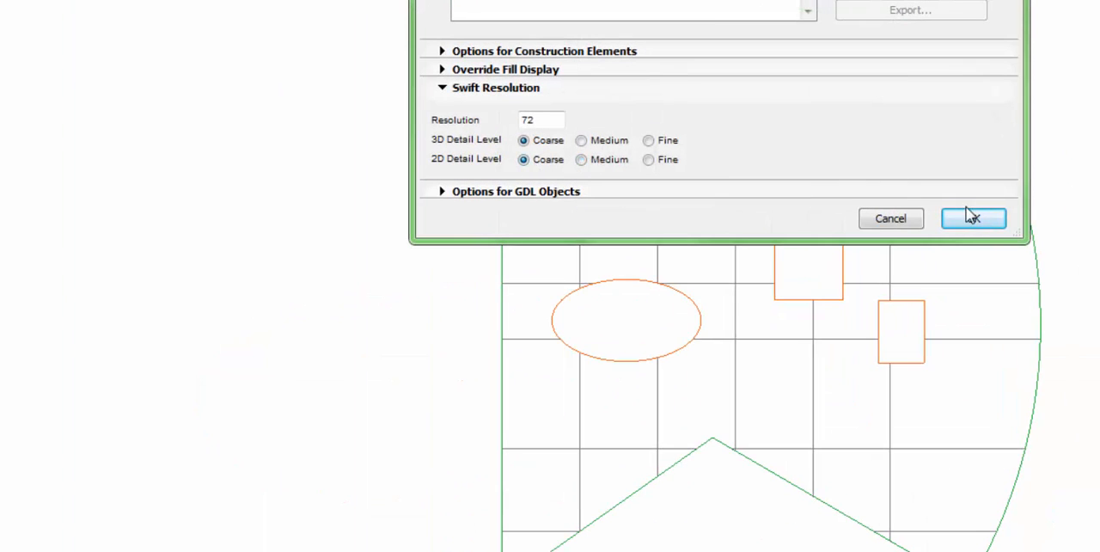
click(972, 217)
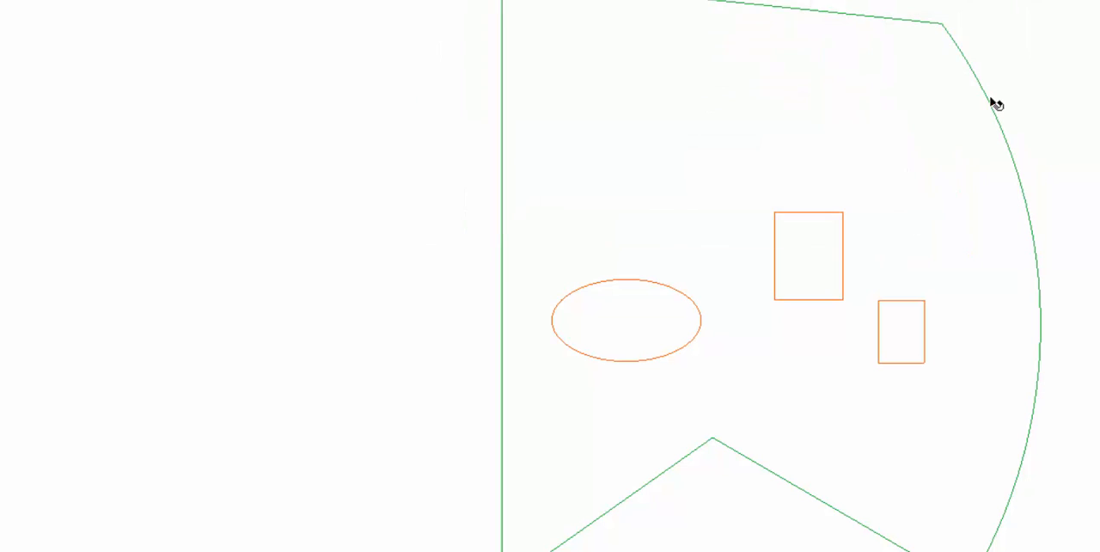